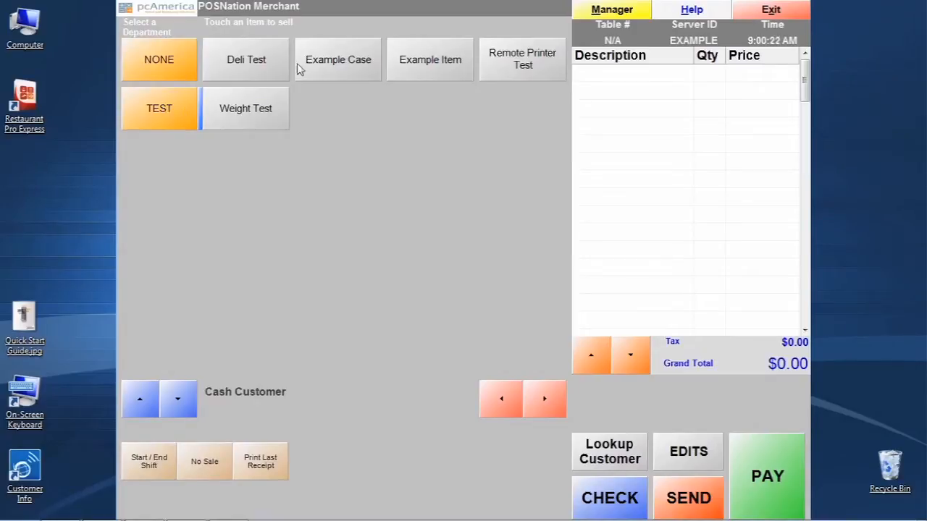
Step: Open the Manager functions and go from Invoice Properties to the Administrative options
{"action": "left_click", "coordinate": [612, 9]}
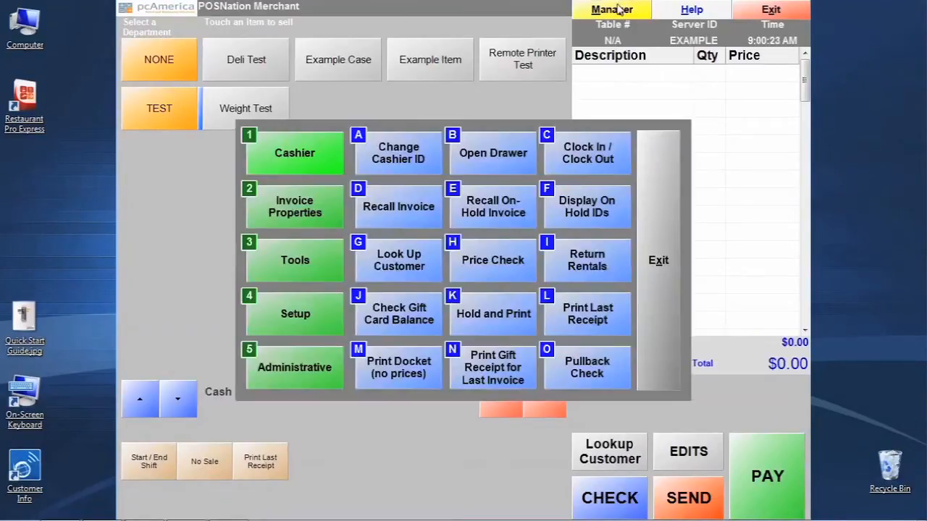
{"action": "mouse_move", "coordinate": [536, 416]}
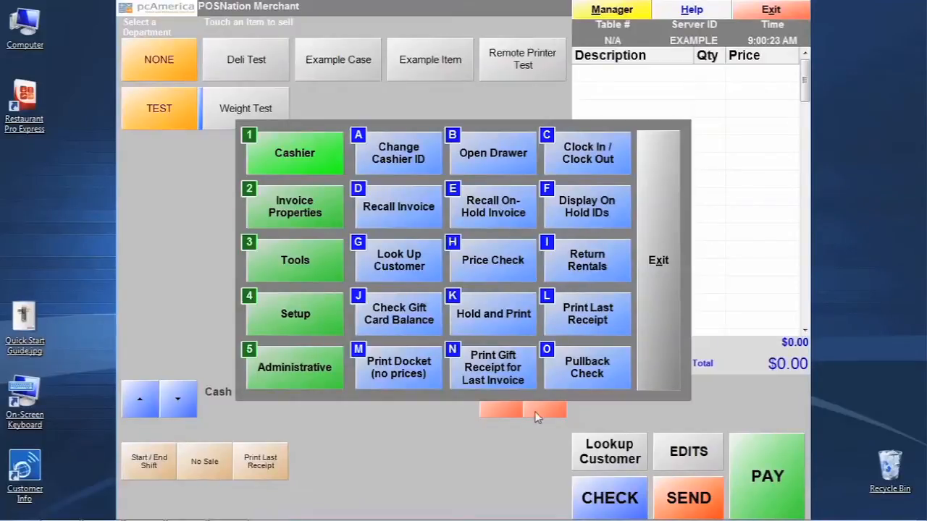
{"action": "left_click", "coordinate": [295, 206]}
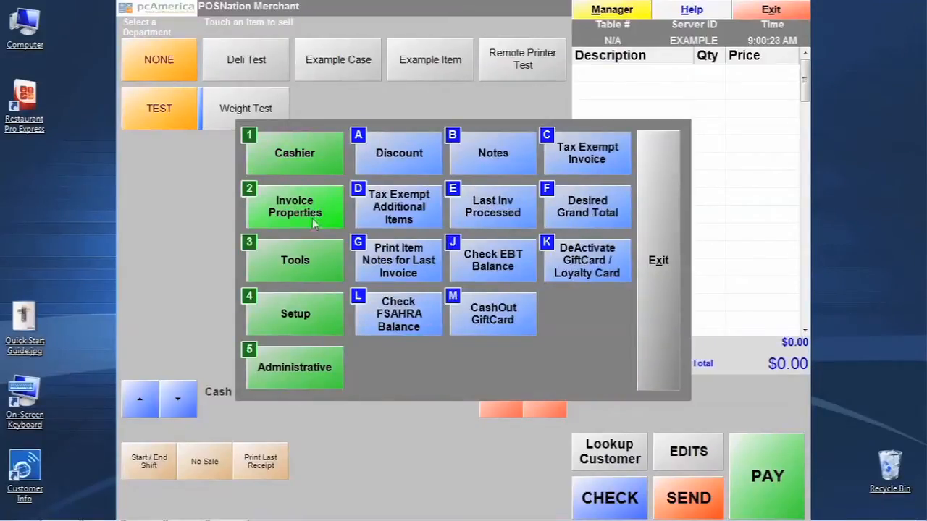
{"action": "left_click", "coordinate": [295, 313]}
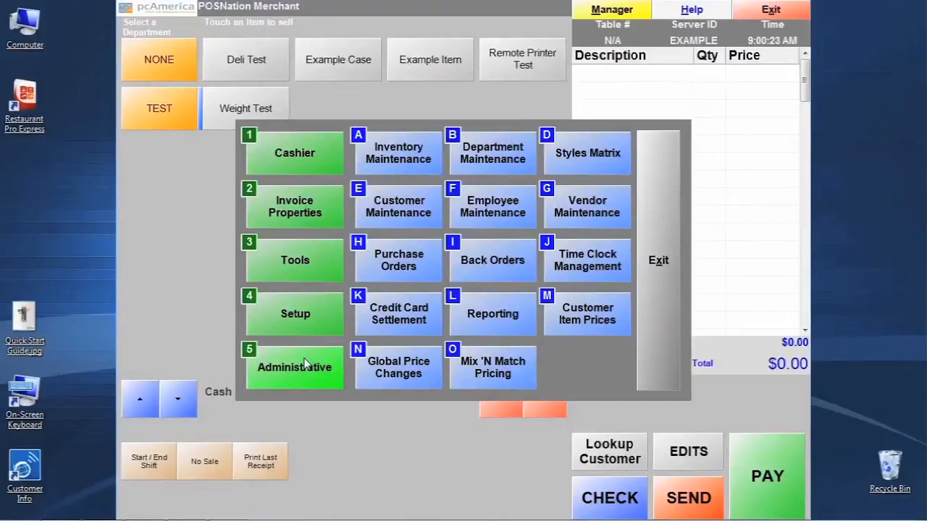
{"action": "mouse_move", "coordinate": [323, 384]}
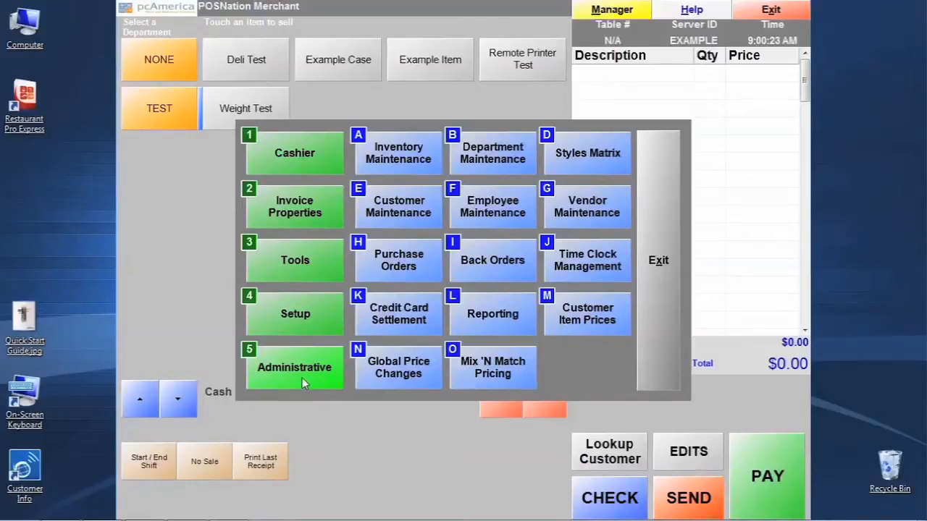
{"action": "mouse_move", "coordinate": [515, 167]}
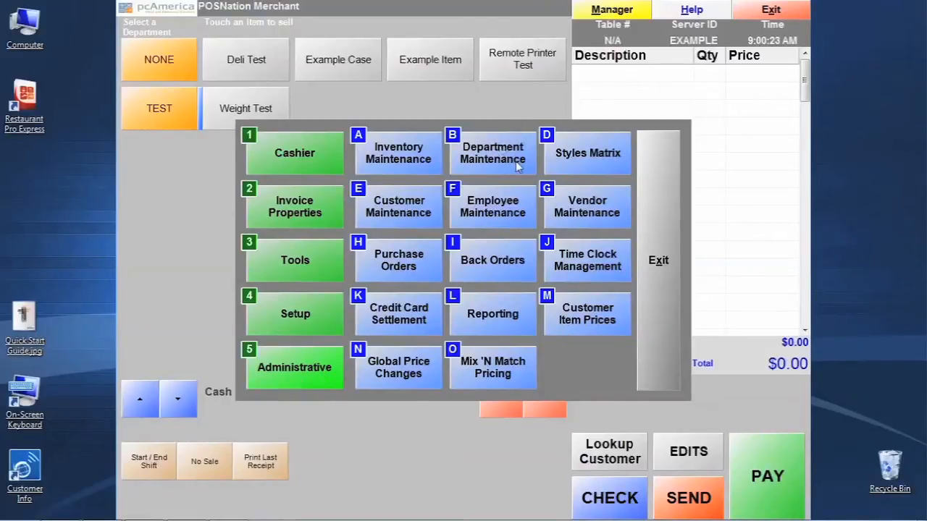
Step: Add a new department record with COFFEE as its ID and description
{"action": "left_click", "coordinate": [492, 153]}
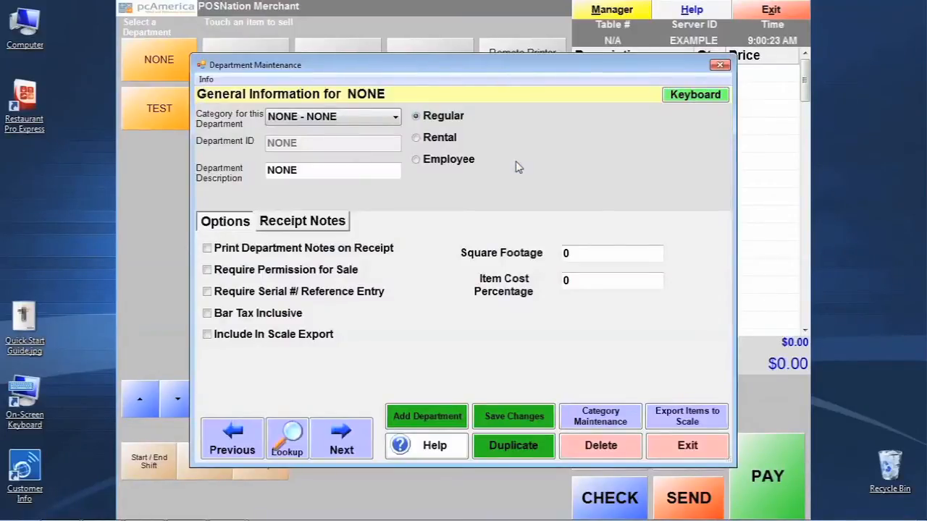
{"action": "mouse_move", "coordinate": [434, 224]}
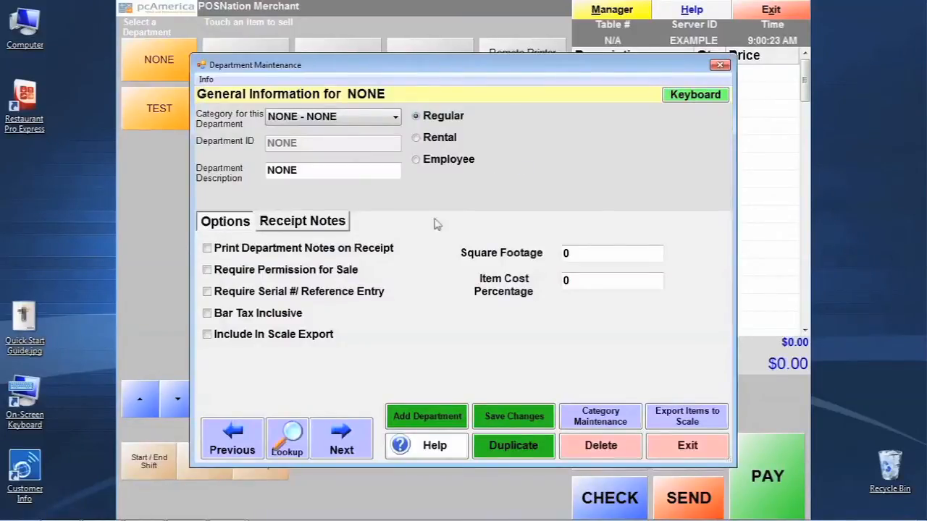
{"action": "left_click", "coordinate": [427, 416]}
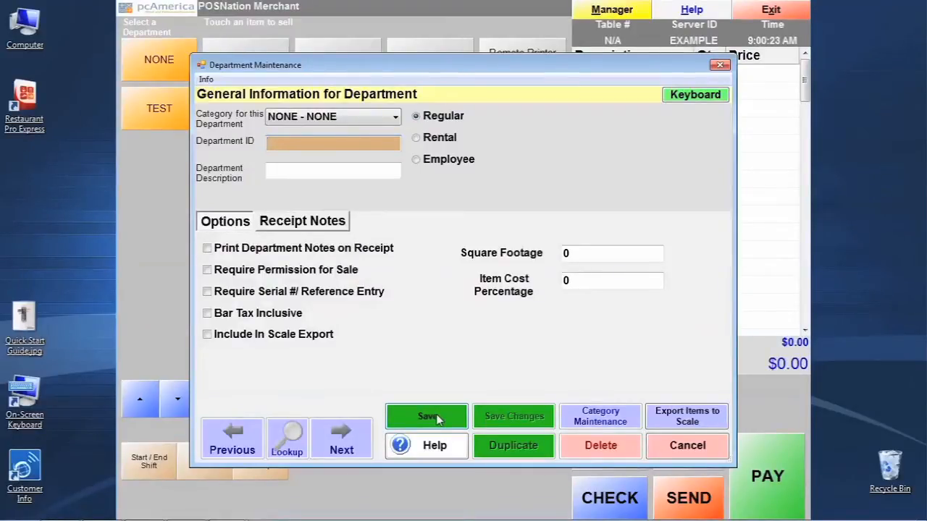
{"action": "type", "text": "COFFEE"}
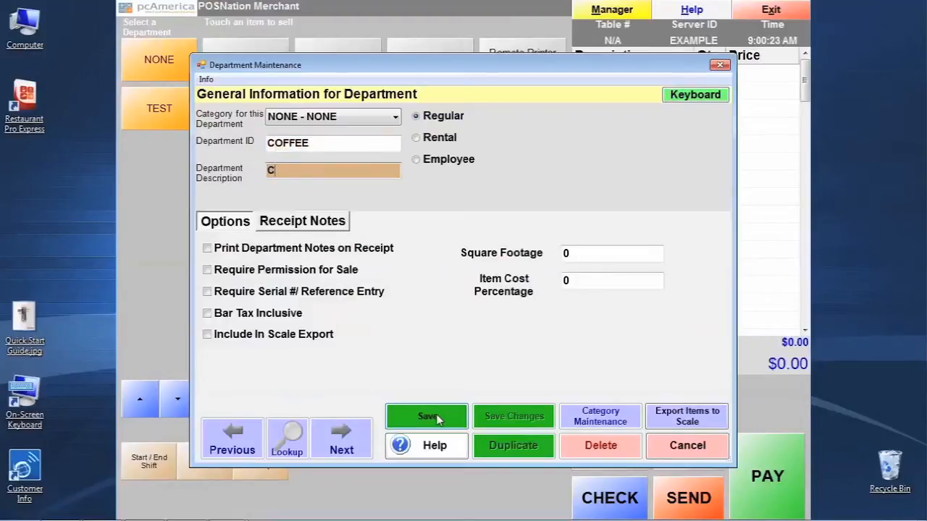
{"action": "type", "text": "OFF"}
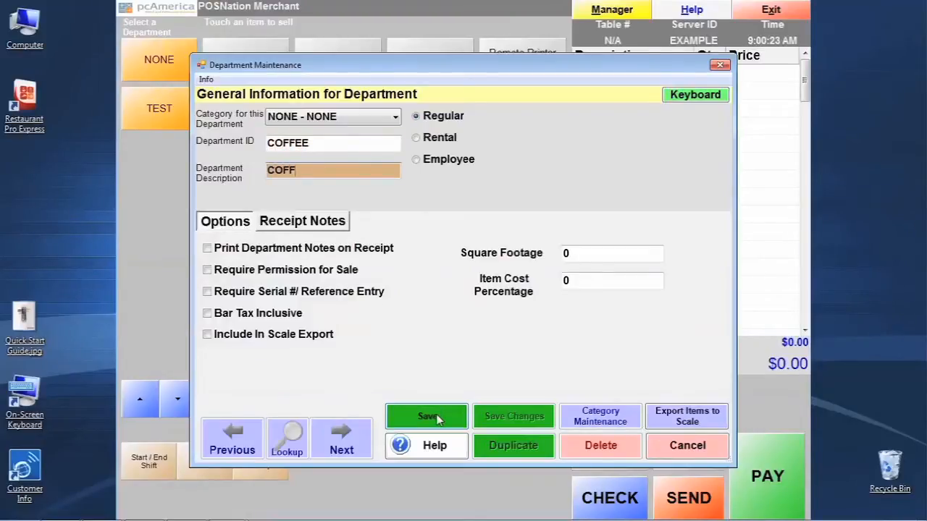
{"action": "type", "text": "EE"}
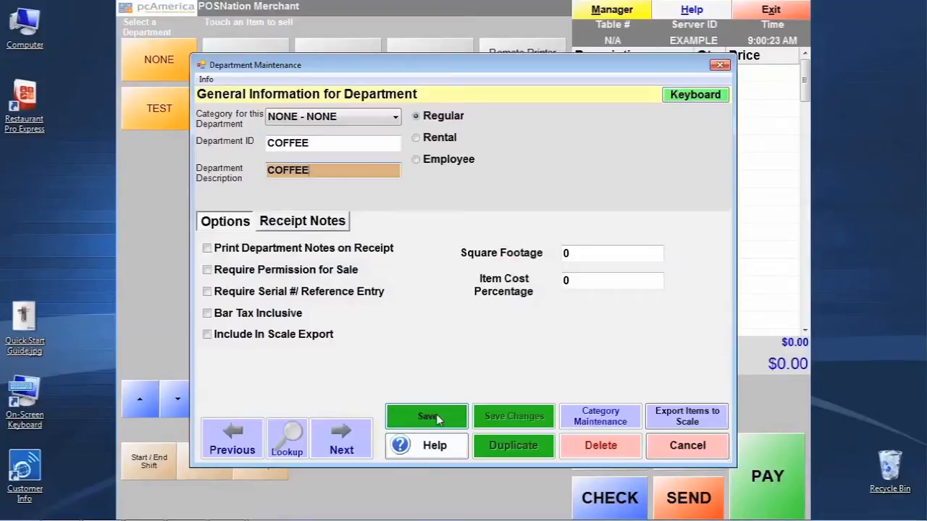
{"action": "mouse_move", "coordinate": [411, 117]}
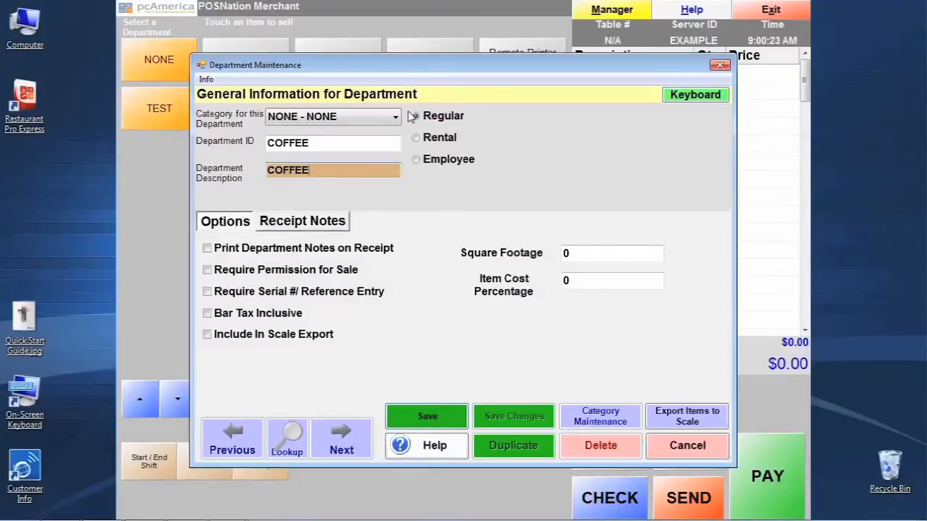
Step: Save COFFEE, add and save a BAGELS department, then decline adding more
{"action": "left_click", "coordinate": [426, 415]}
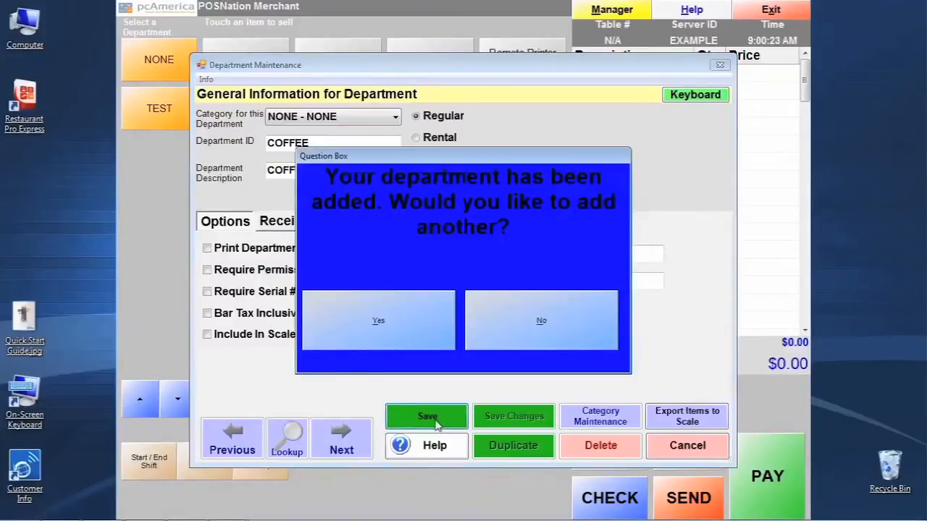
{"action": "mouse_move", "coordinate": [427, 306]}
{"action": "type", "text": "B"}
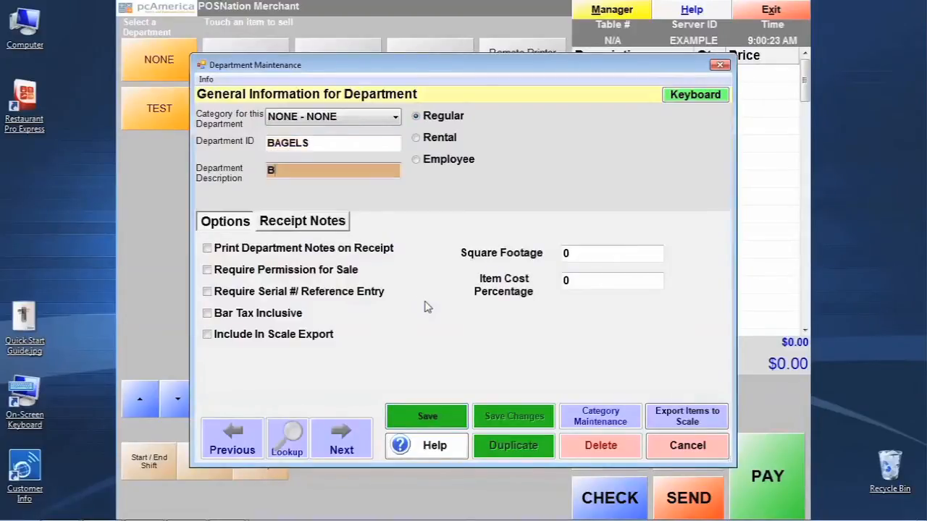
{"action": "type", "text": "AGELS"}
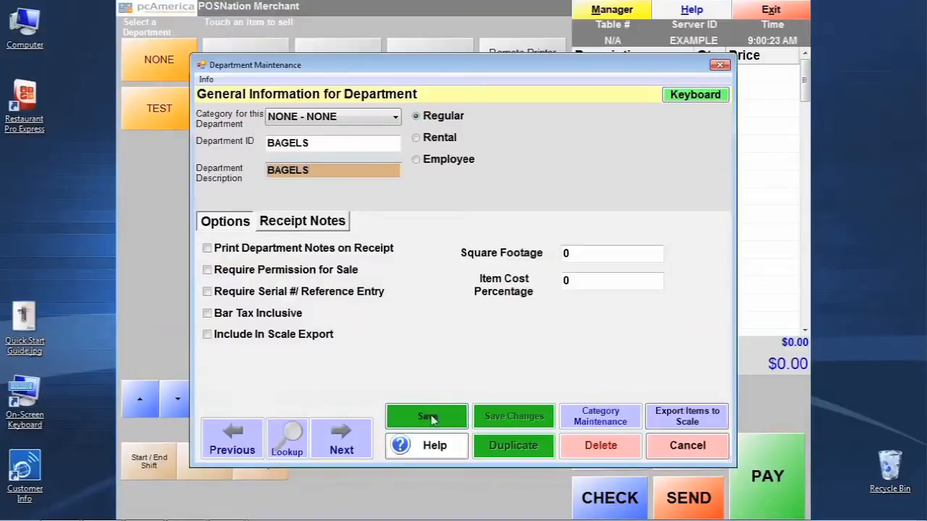
{"action": "left_click", "coordinate": [427, 416]}
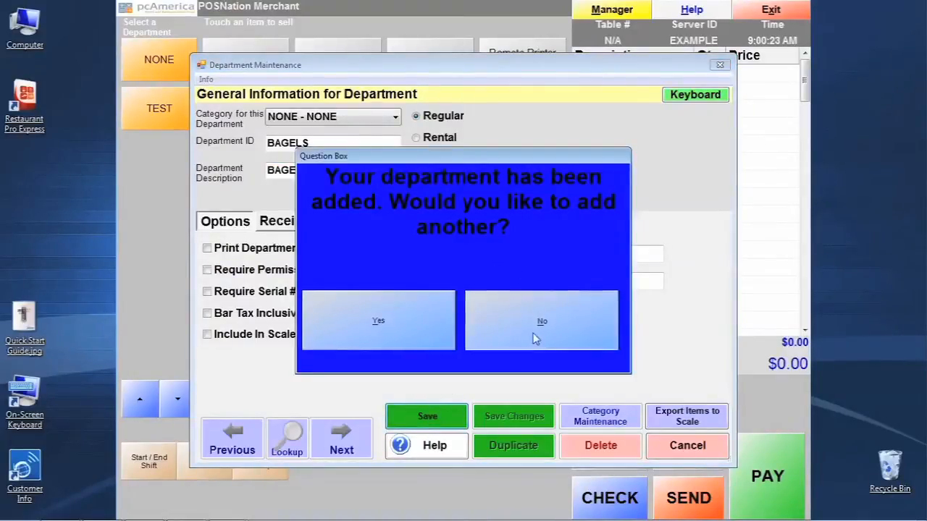
{"action": "left_click", "coordinate": [542, 320]}
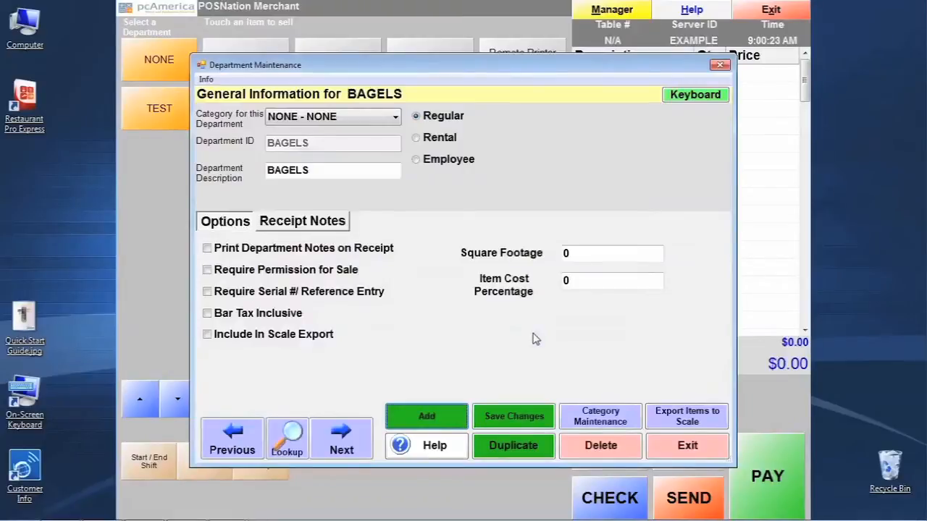
{"action": "mouse_move", "coordinate": [303, 434]}
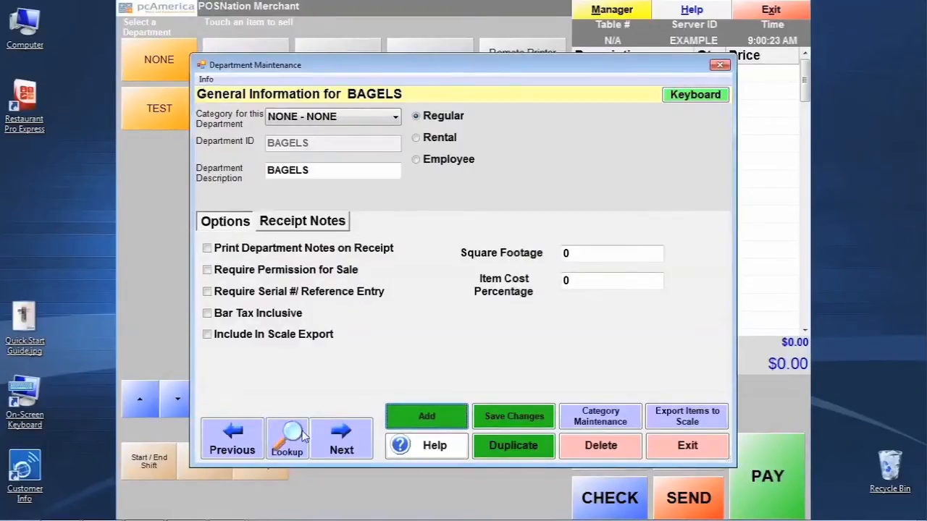
Step: Look up departments (BAGELS, COFFEE, NONE, TEST) and open the TEST record
{"action": "left_click", "coordinate": [287, 438]}
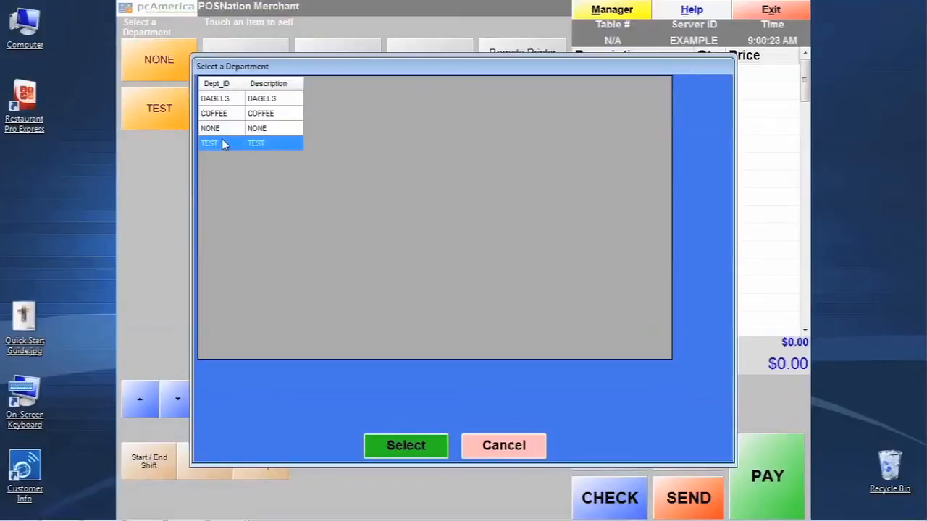
{"action": "left_click", "coordinate": [406, 445]}
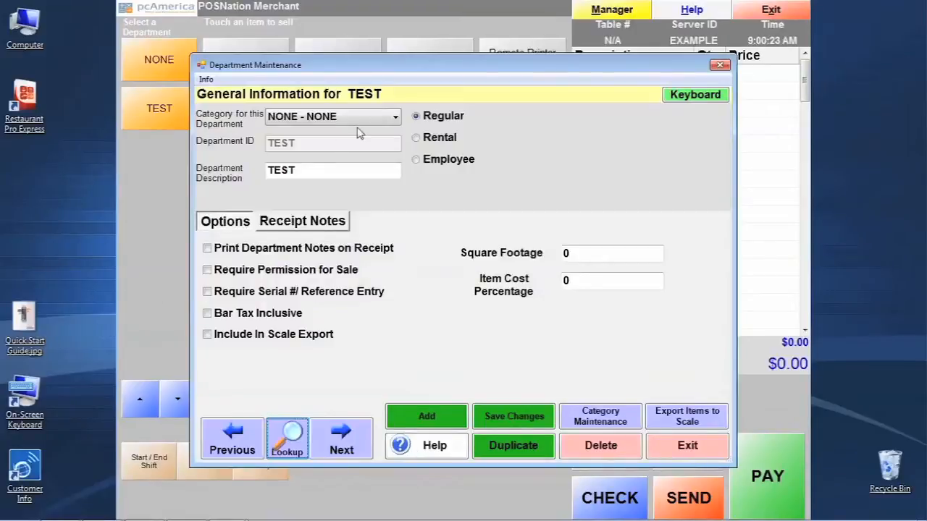
{"action": "mouse_move", "coordinate": [336, 155]}
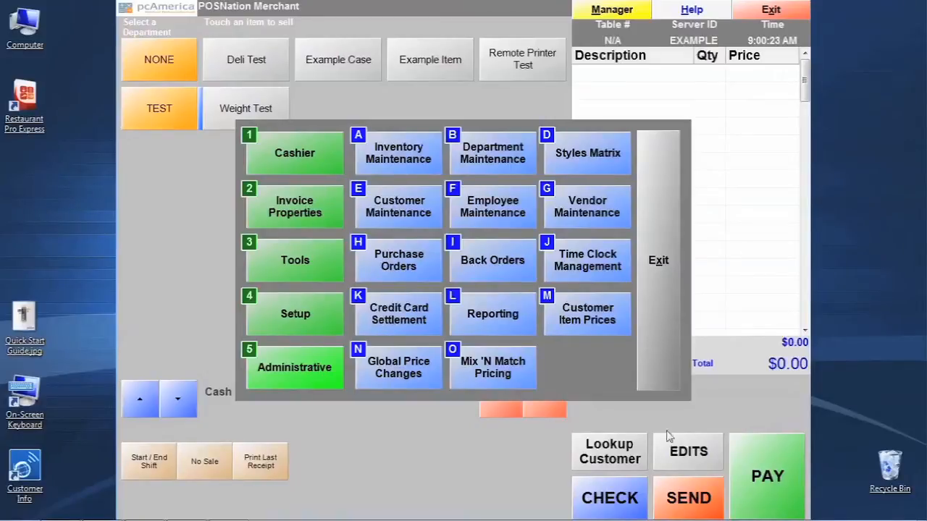
{"action": "mouse_move", "coordinate": [315, 380]}
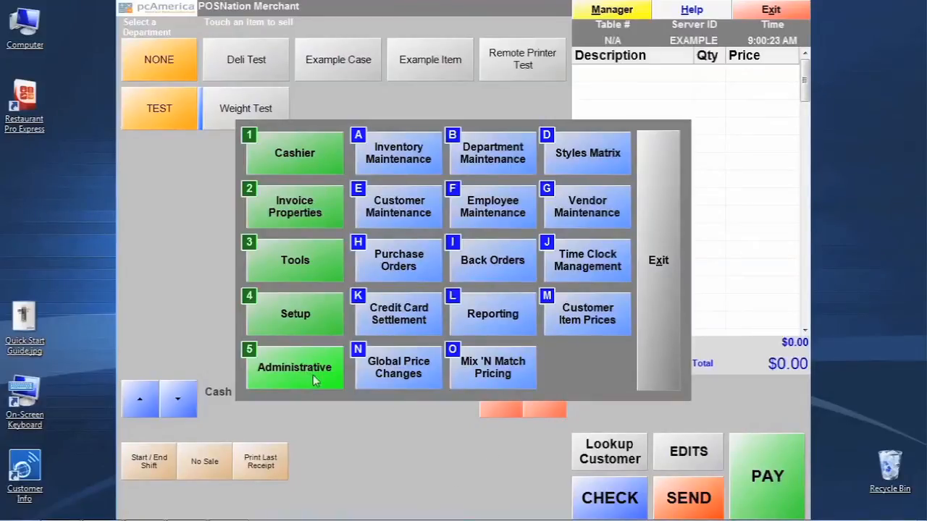
{"action": "mouse_move", "coordinate": [402, 158]}
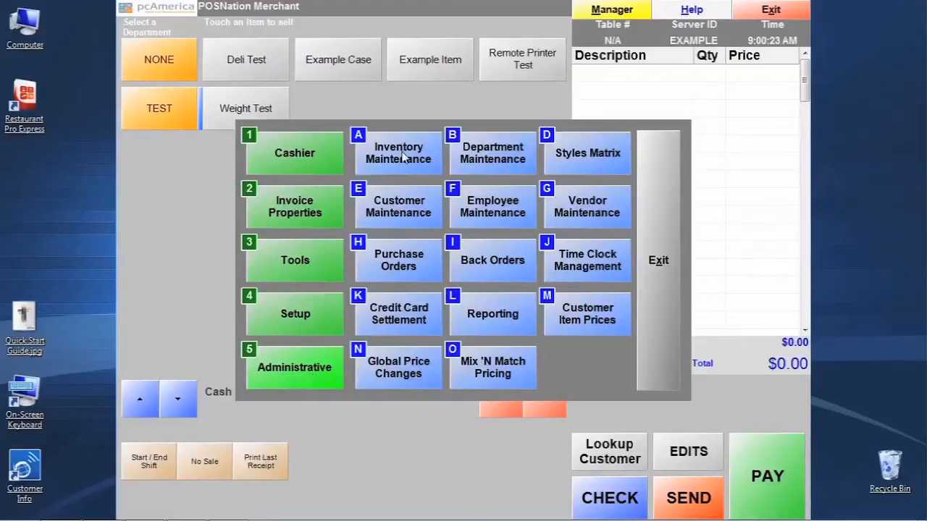
Step: Open Inventory Maintenance and browse past Example Case and Example Item to Deli Test
{"action": "left_click", "coordinate": [398, 153]}
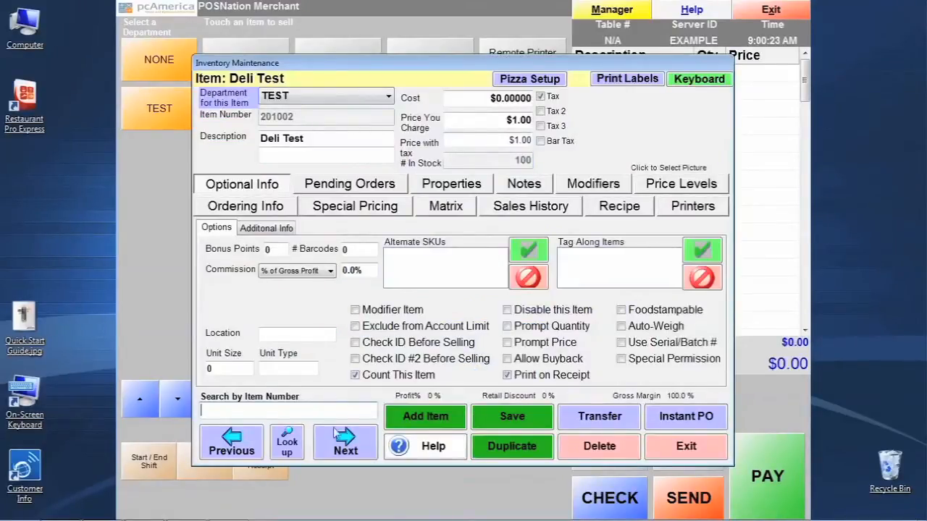
{"action": "left_click", "coordinate": [346, 442]}
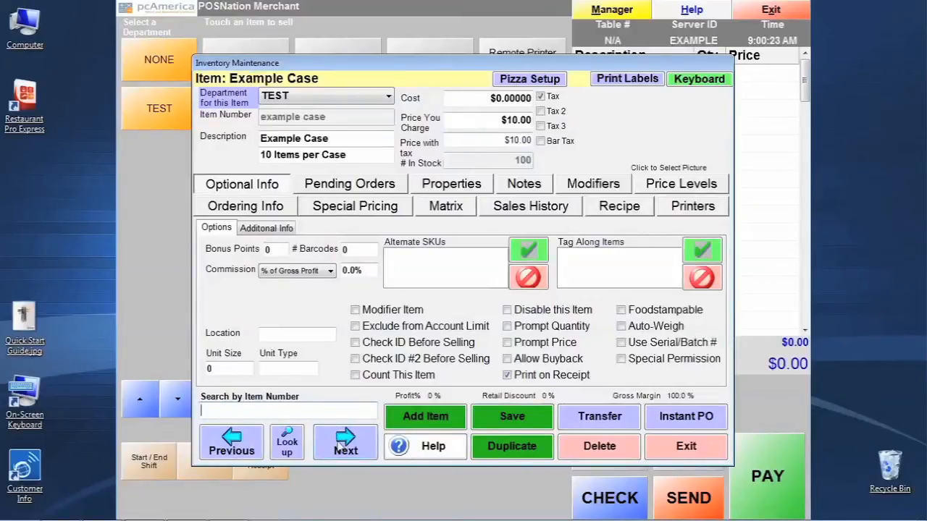
{"action": "left_click", "coordinate": [231, 443]}
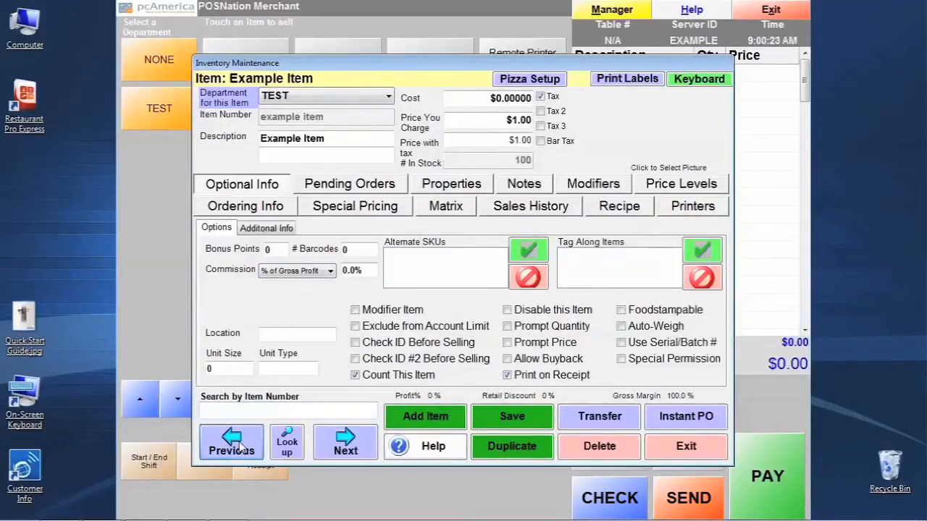
{"action": "left_click", "coordinate": [232, 441]}
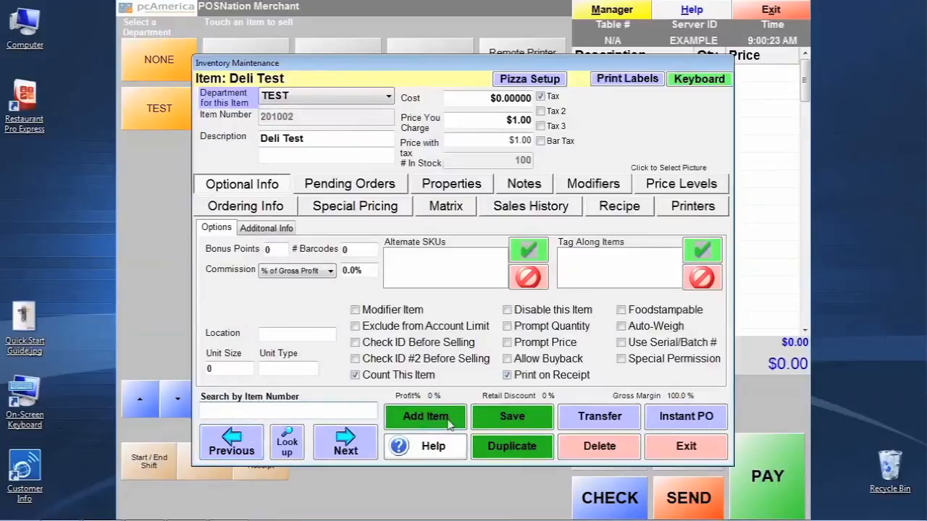
Step: Start a new Standard Item record
{"action": "left_click", "coordinate": [425, 416]}
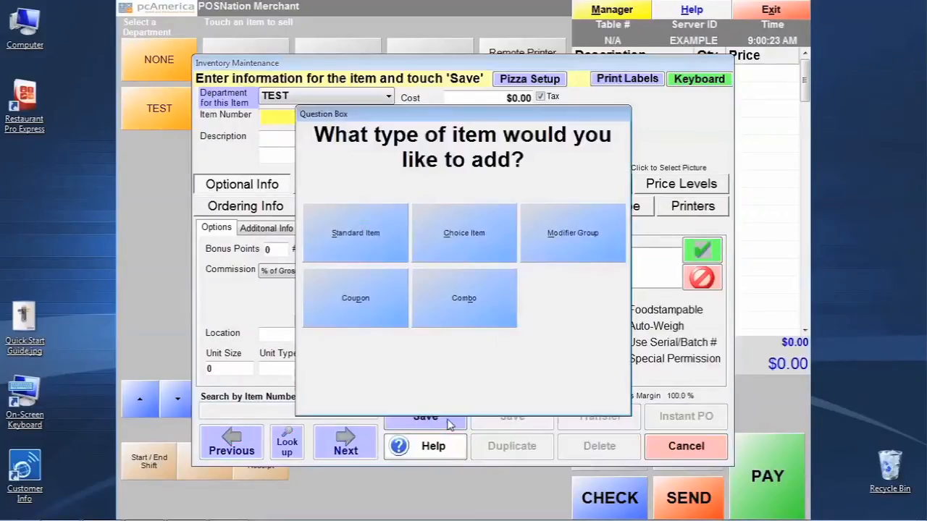
{"action": "mouse_move", "coordinate": [370, 209]}
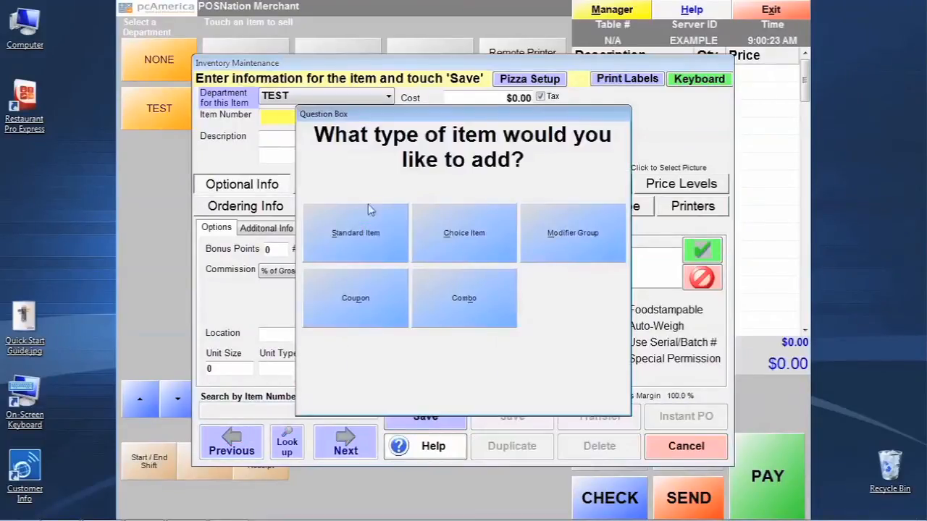
{"action": "mouse_move", "coordinate": [512, 332]}
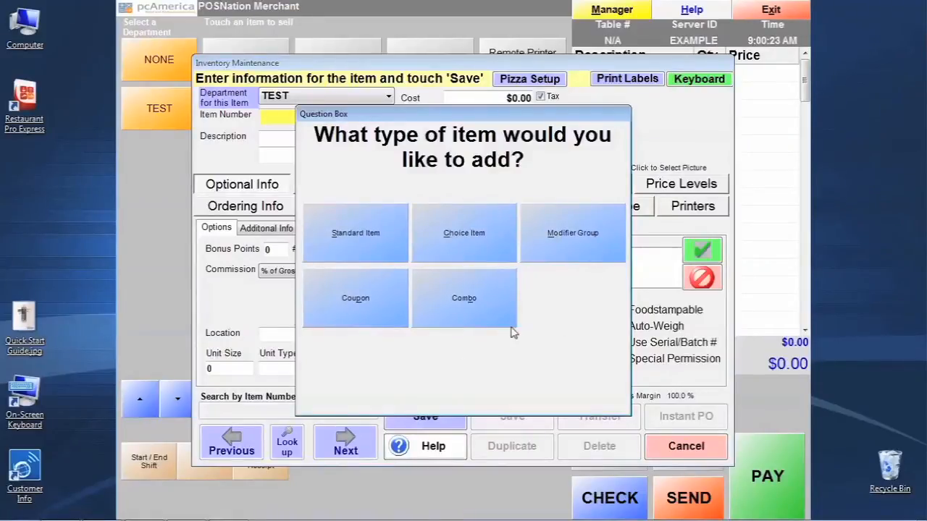
{"action": "mouse_move", "coordinate": [402, 247]}
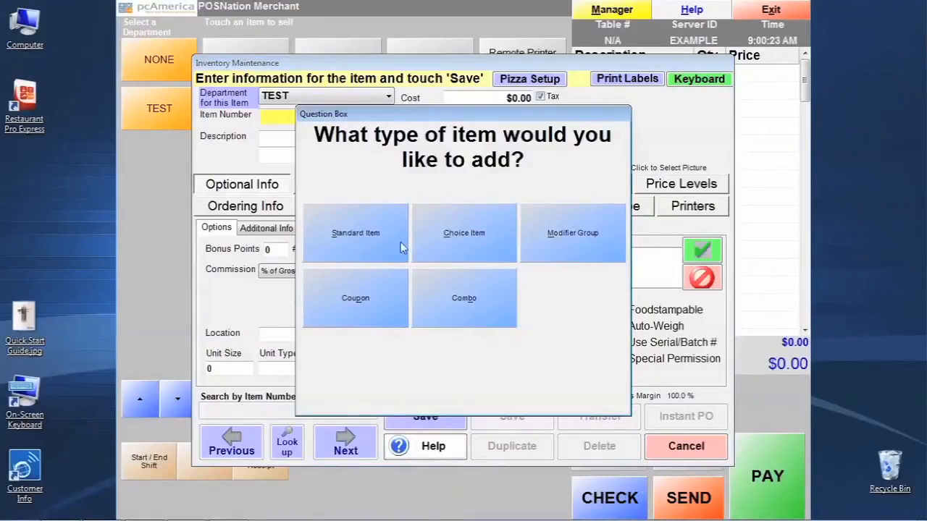
{"action": "left_click", "coordinate": [355, 233]}
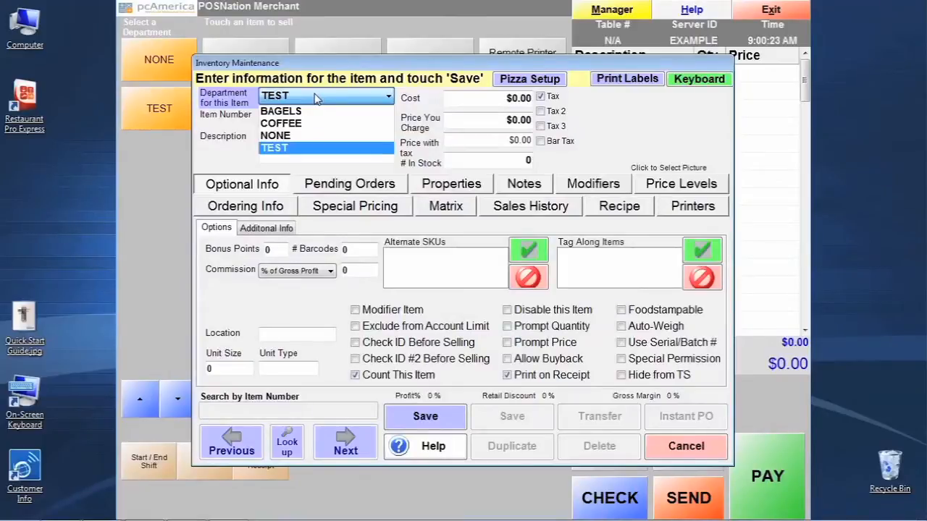
Step: Give the item department COFFEE, item number CAFELATTE and description CAFE LATTE
{"action": "left_click", "coordinate": [281, 123]}
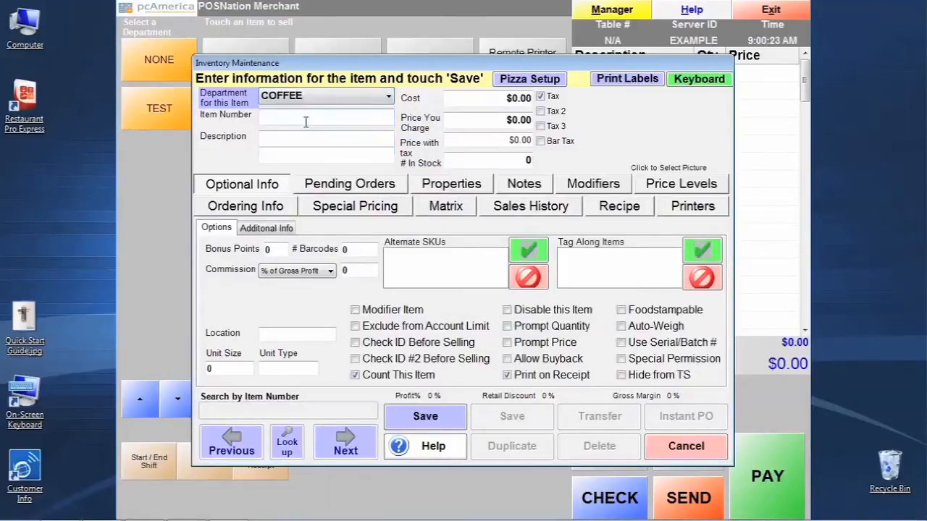
{"action": "left_click", "coordinate": [326, 118]}
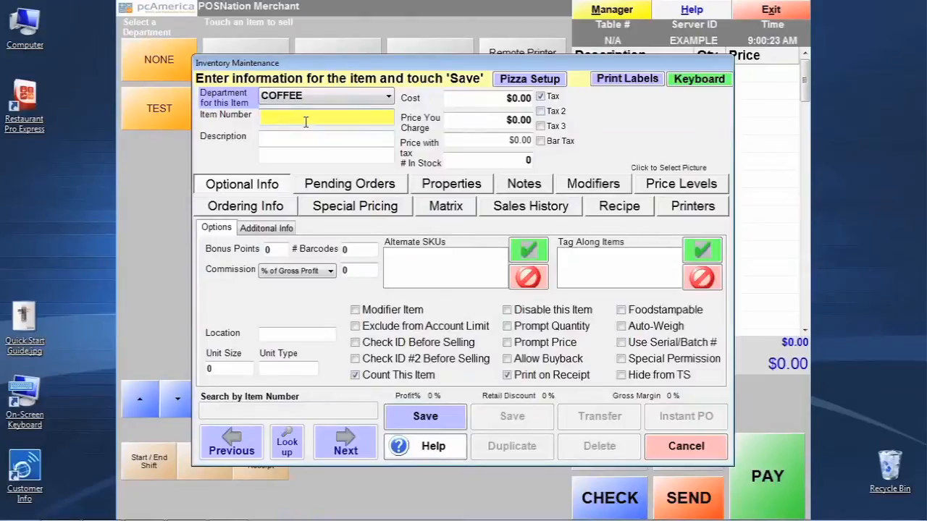
{"action": "type", "text": "C"}
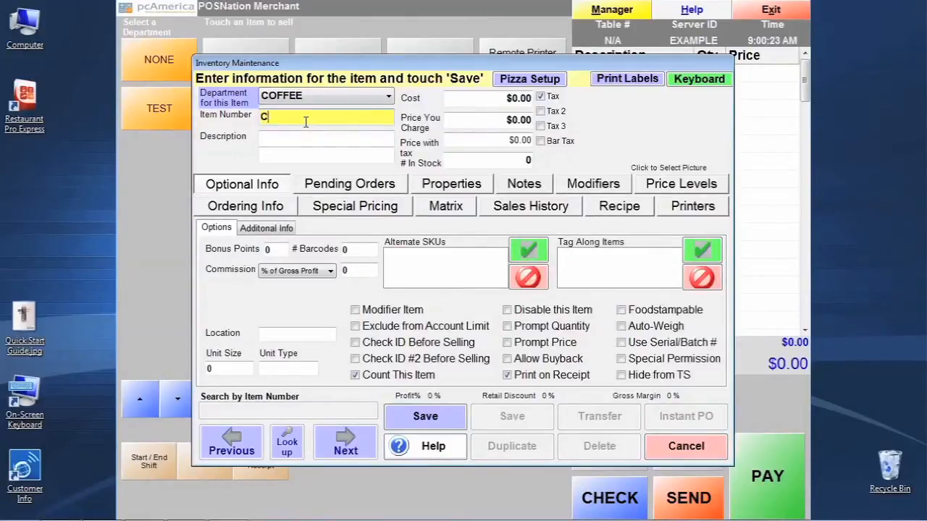
{"action": "type", "text": "AFELA"}
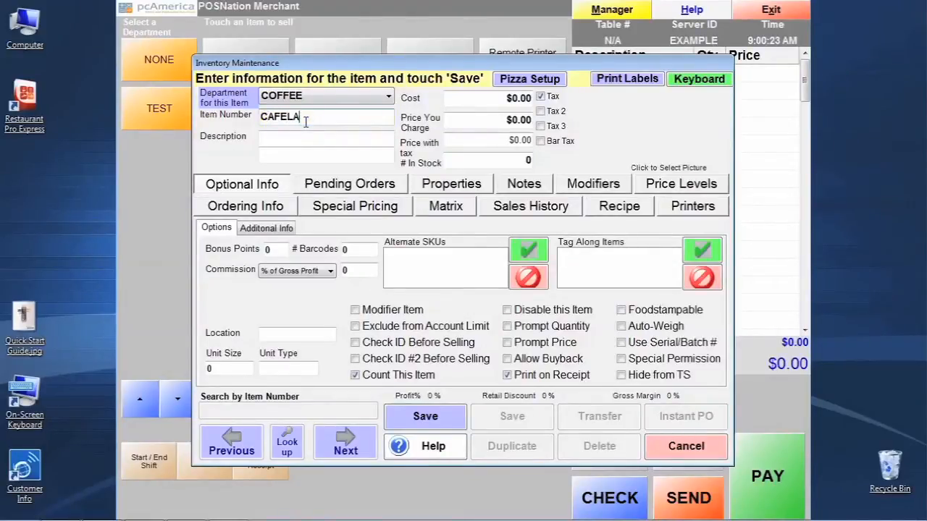
{"action": "type", "text": "TTE"}
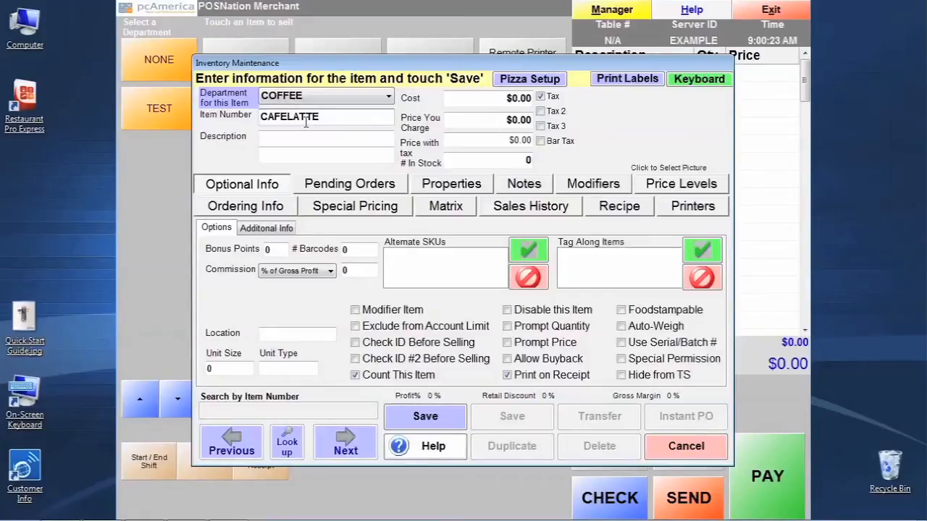
{"action": "type", "text": "CAFE"}
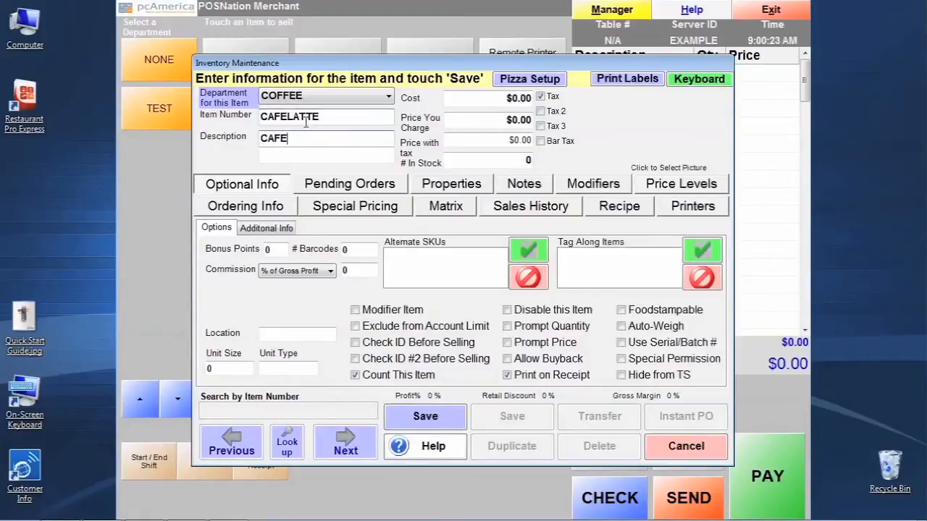
{"action": "type", "text": "LATTE"}
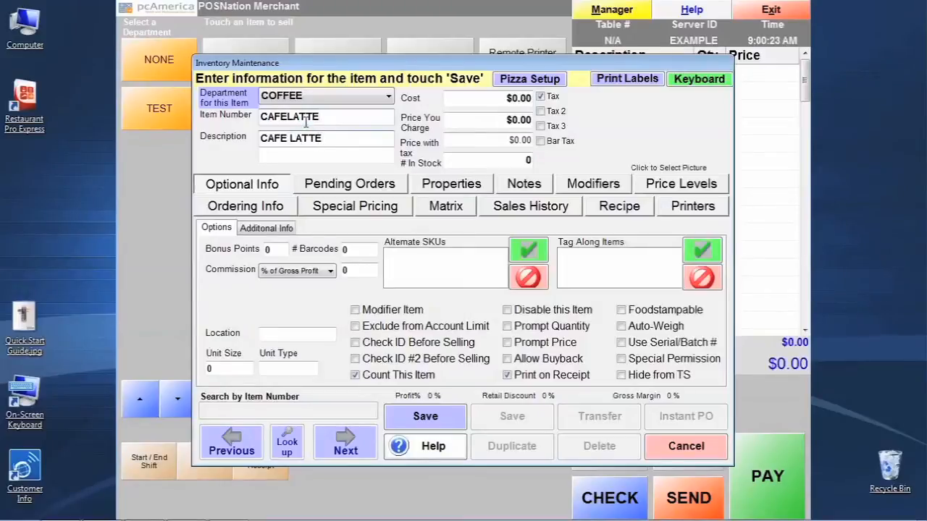
Step: Set the selling price to $2.50 with Tax kept on, and disable stock counting
{"action": "left_click", "coordinate": [489, 98]}
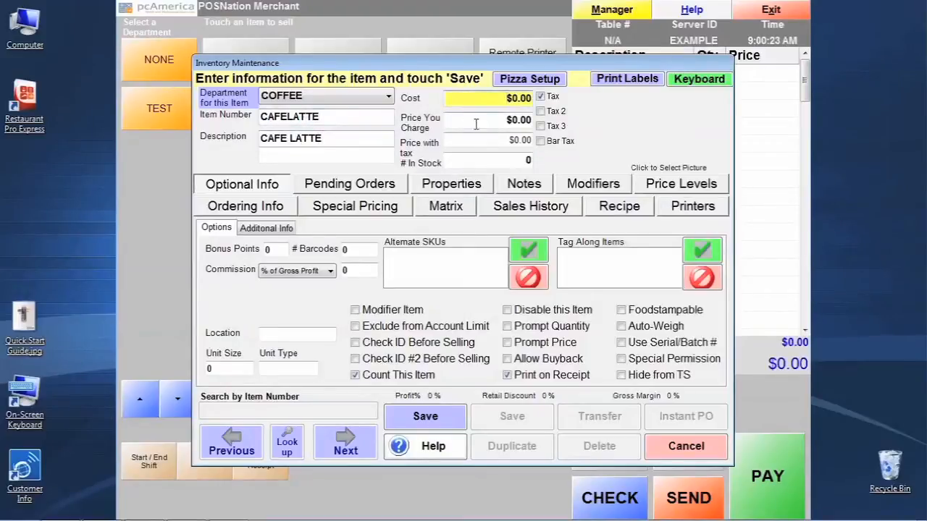
{"action": "type", "text": "2.50"}
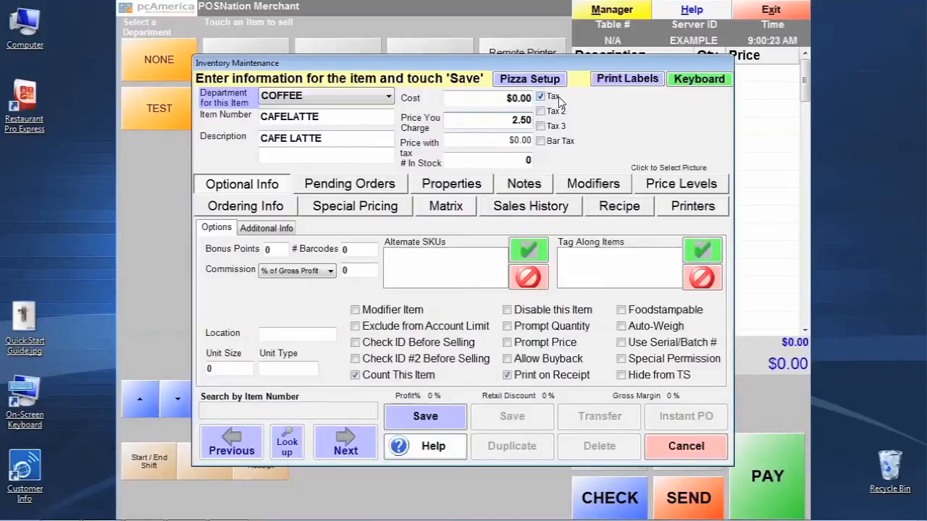
{"action": "left_click", "coordinate": [541, 96]}
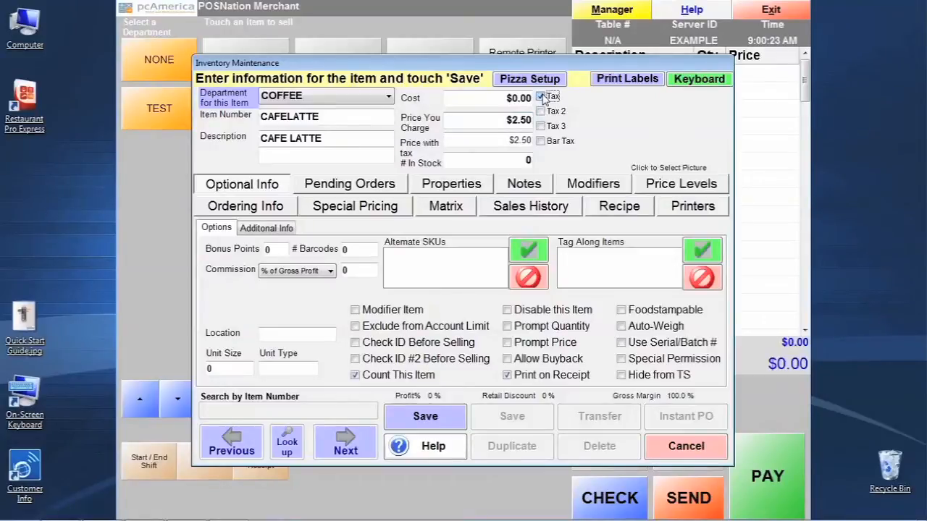
{"action": "left_click", "coordinate": [540, 96]}
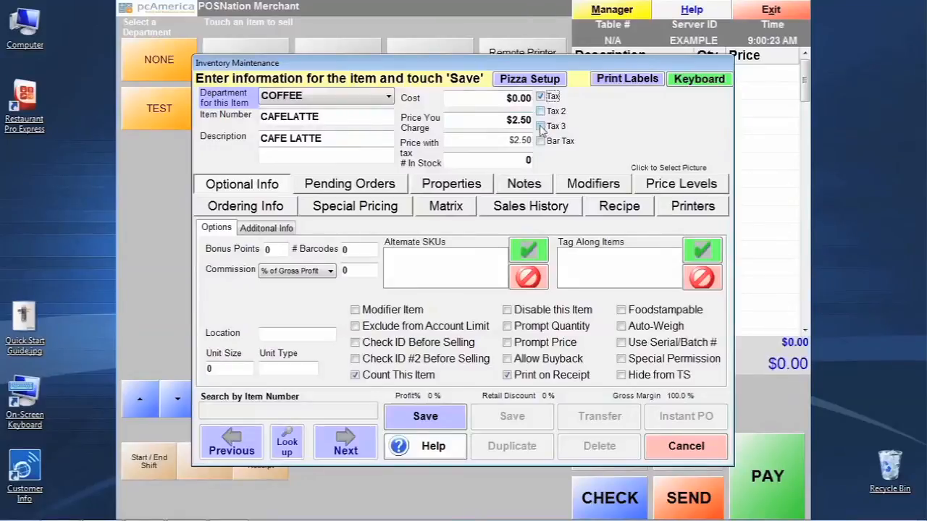
{"action": "left_click", "coordinate": [478, 160]}
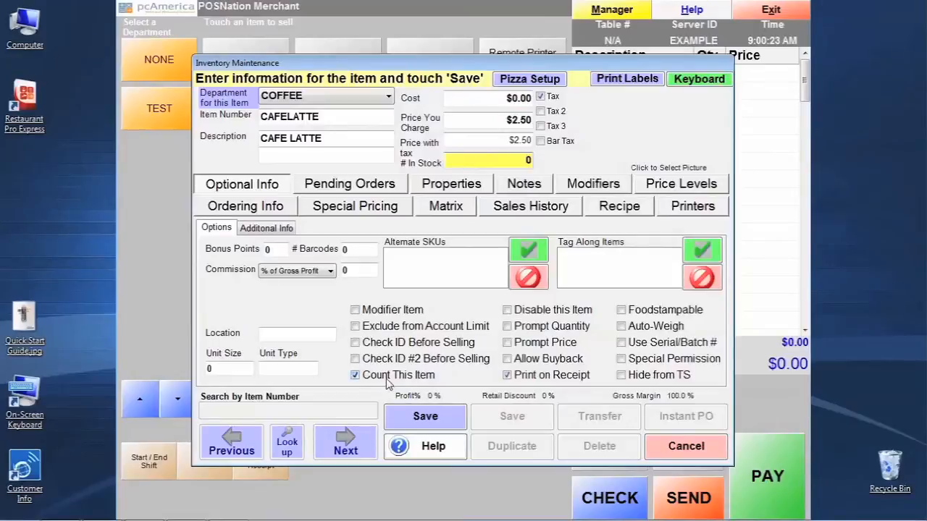
{"action": "left_click", "coordinate": [355, 375]}
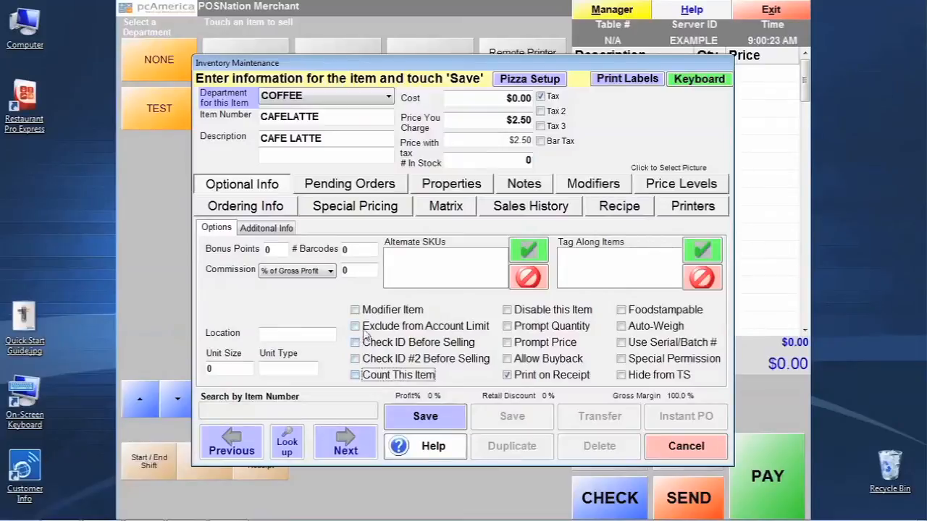
{"action": "mouse_move", "coordinate": [402, 281]}
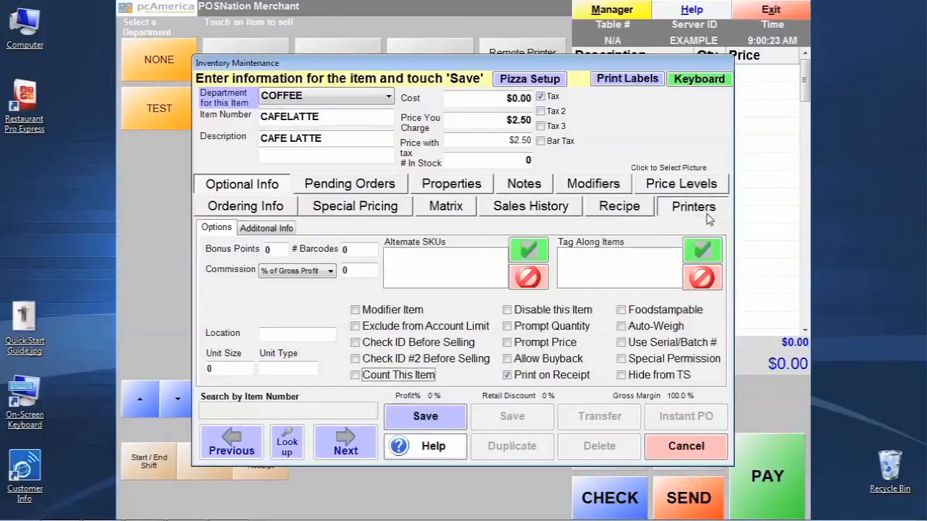
Step: Add then remove kitchen printer and SID01 monitor routings, then view Optional Info
{"action": "left_click", "coordinate": [693, 206]}
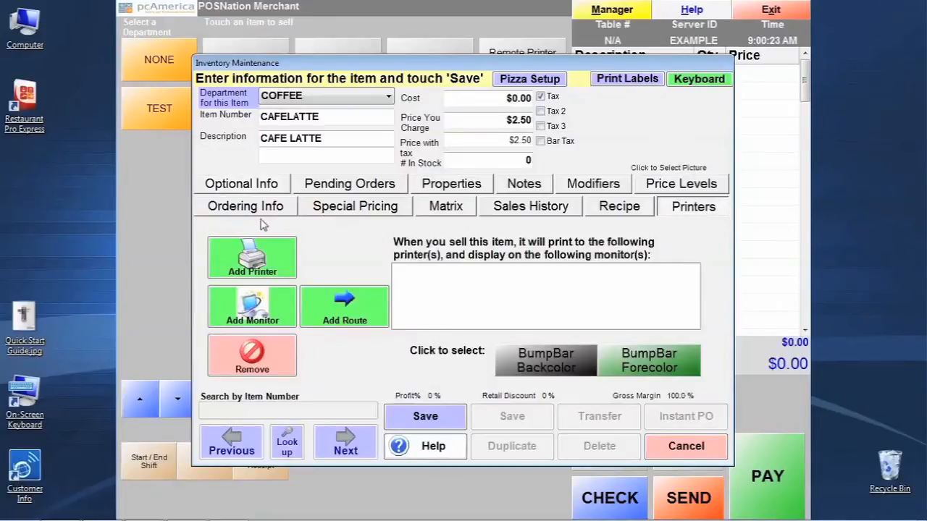
{"action": "left_click", "coordinate": [251, 257]}
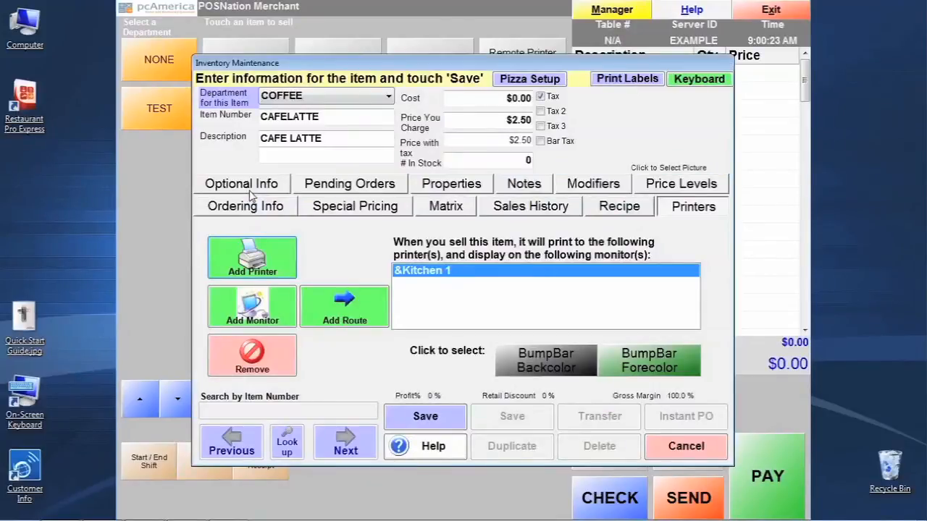
{"action": "mouse_move", "coordinate": [266, 313]}
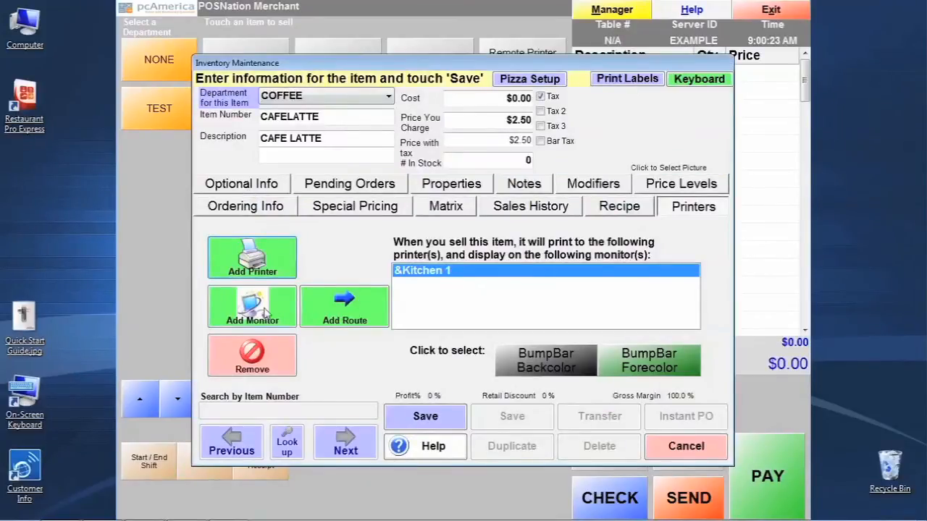
{"action": "left_click", "coordinate": [252, 307]}
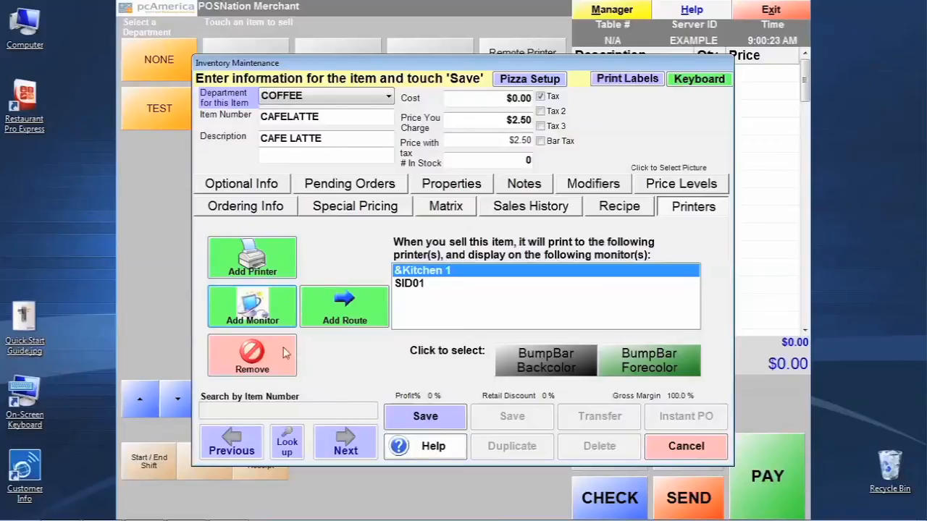
{"action": "left_click", "coordinate": [252, 355]}
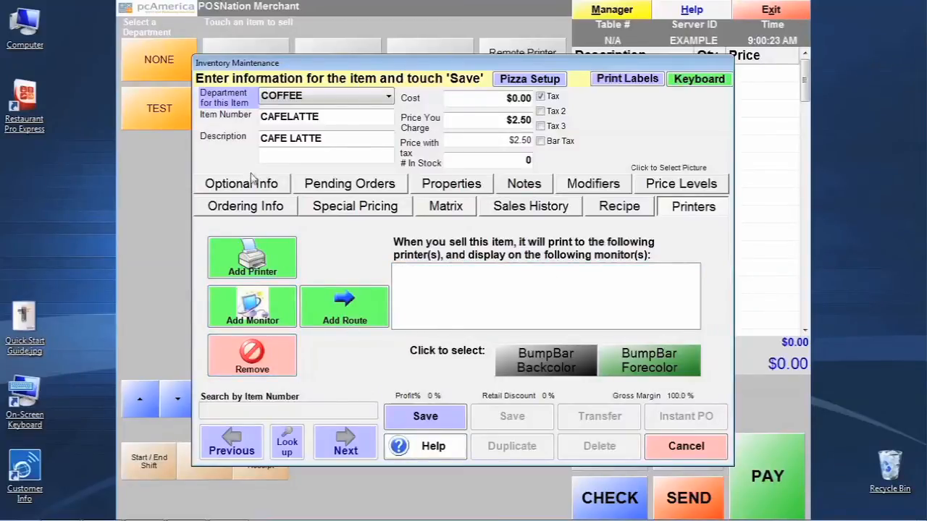
{"action": "left_click", "coordinate": [241, 183]}
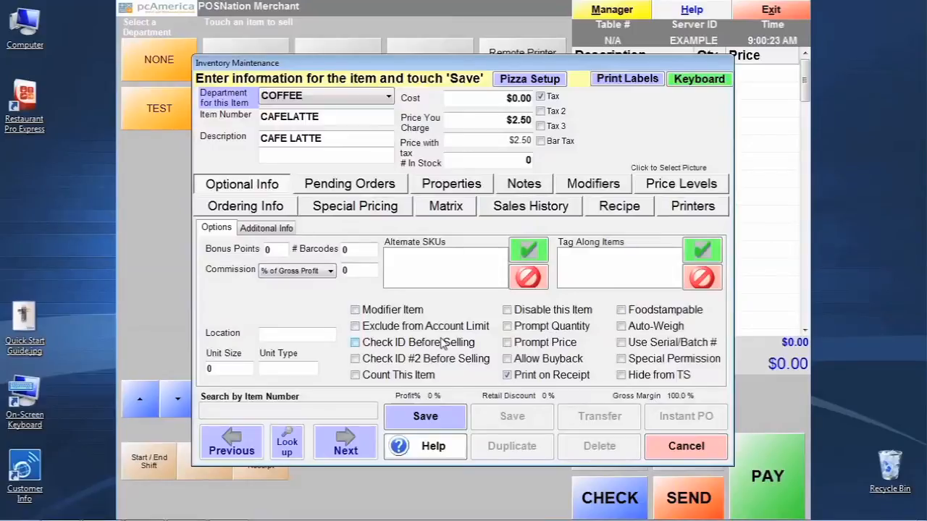
Step: Save the CAFE LATTE item and decline adding another item
{"action": "left_click", "coordinate": [425, 417]}
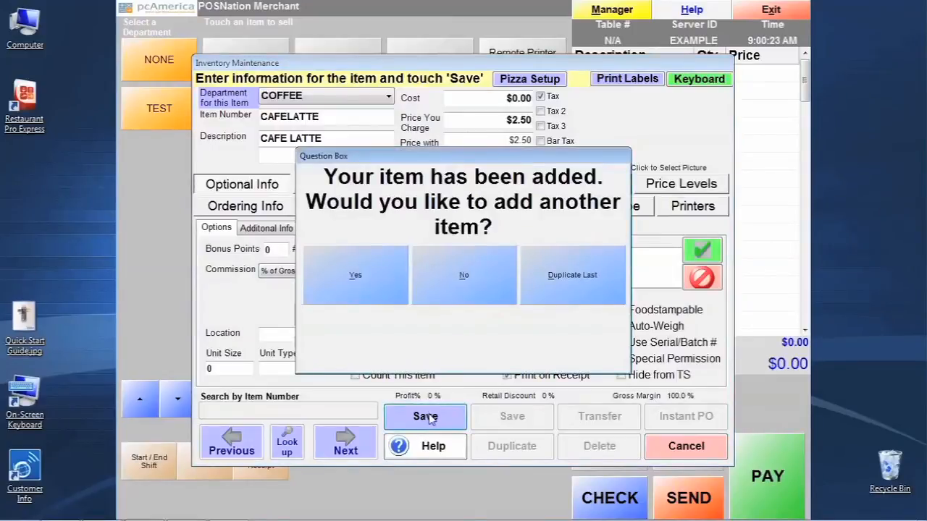
{"action": "mouse_move", "coordinate": [498, 321]}
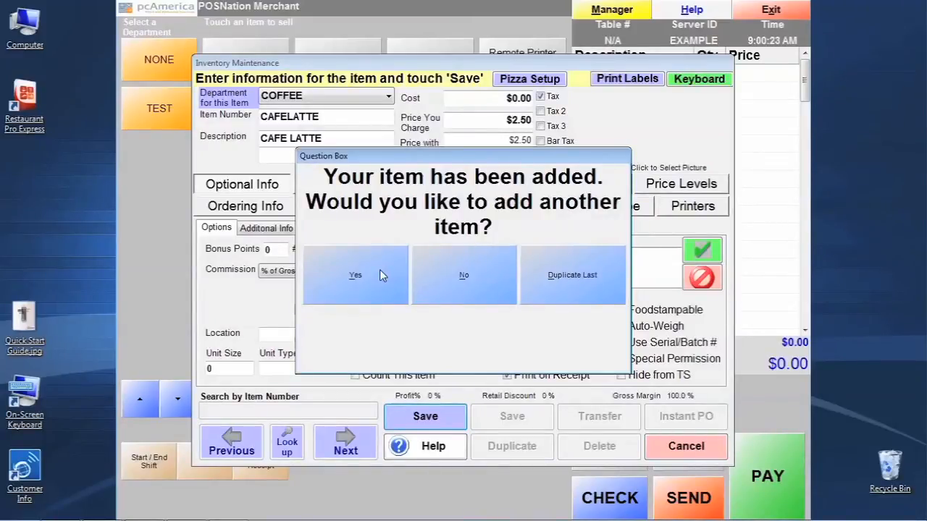
{"action": "mouse_move", "coordinate": [559, 267]}
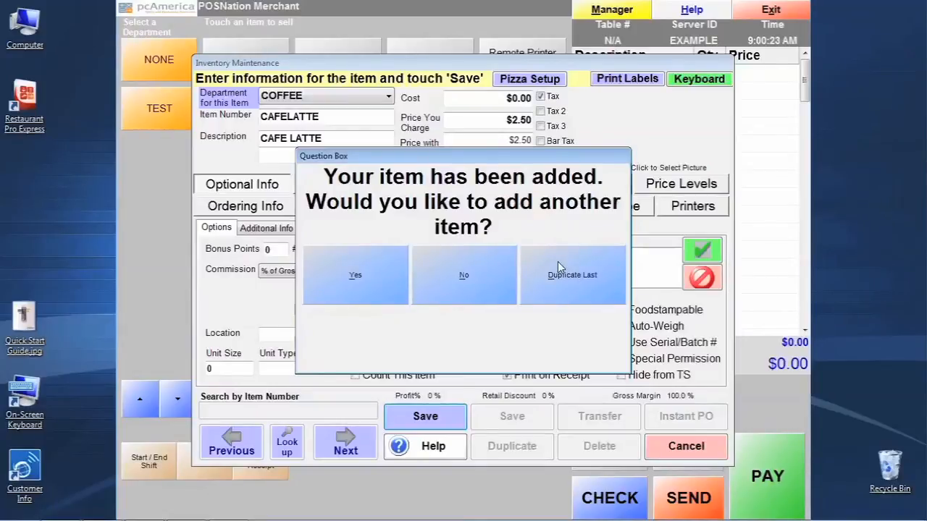
{"action": "mouse_move", "coordinate": [491, 281]}
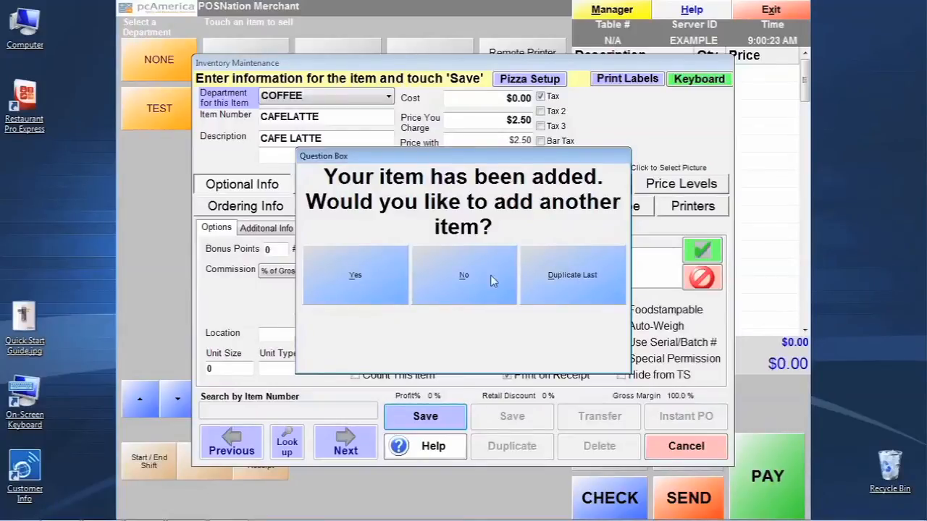
{"action": "left_click", "coordinate": [464, 275]}
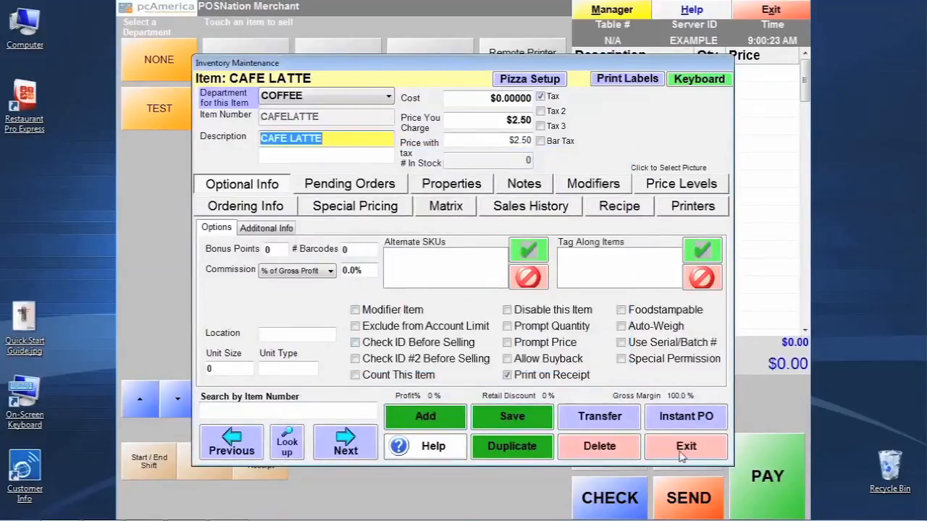
Step: Exit the Inventory Maintenance item form and close the manager menu
{"action": "left_click", "coordinate": [686, 446]}
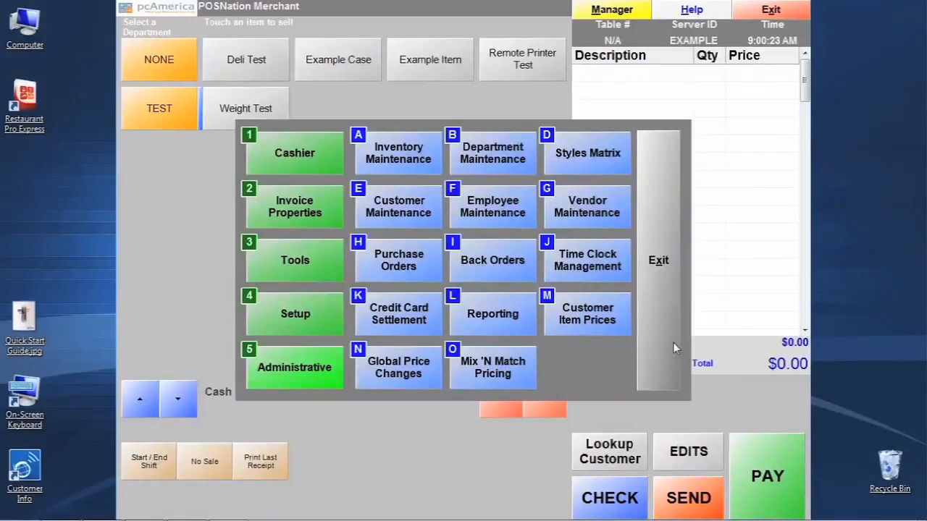
{"action": "left_click", "coordinate": [659, 260]}
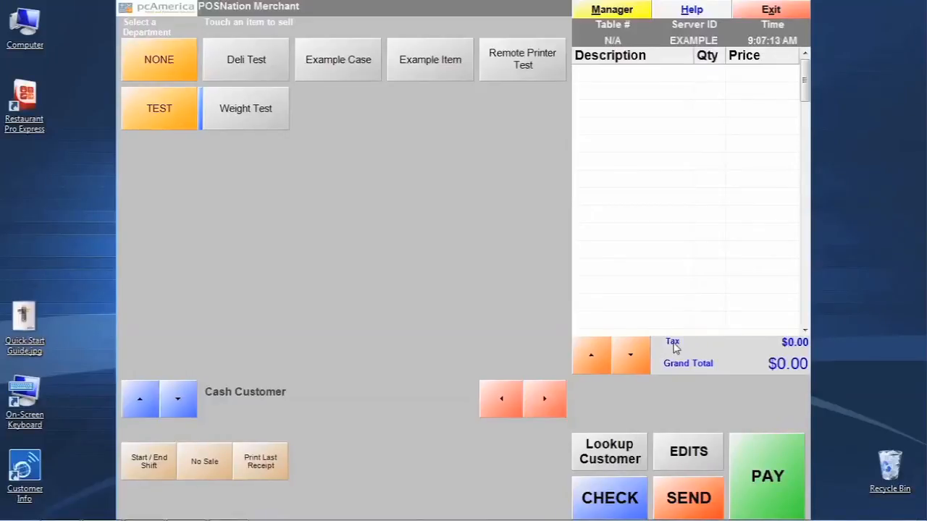
{"action": "mouse_move", "coordinate": [455, 148]}
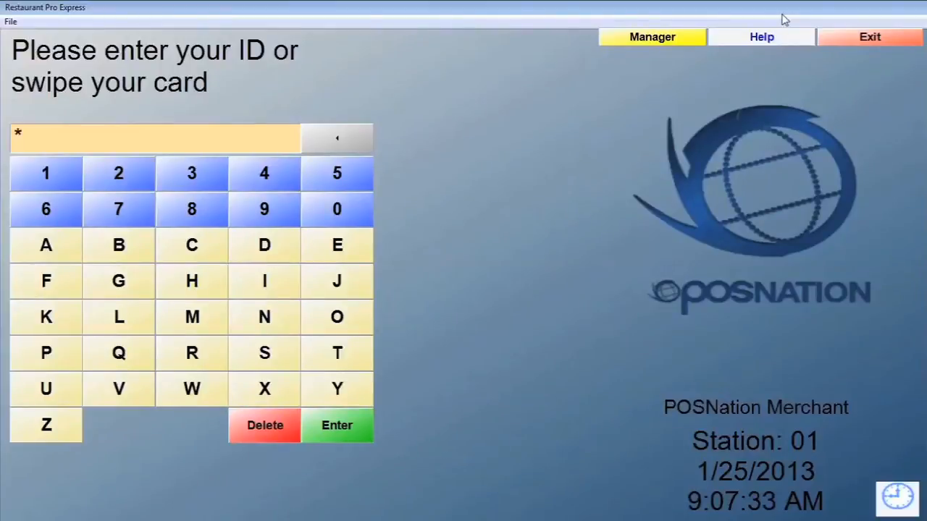
Step: Sign in, then view the BAGELS and COFFEE departments to find CAFE LATTE
{"action": "left_click", "coordinate": [336, 425]}
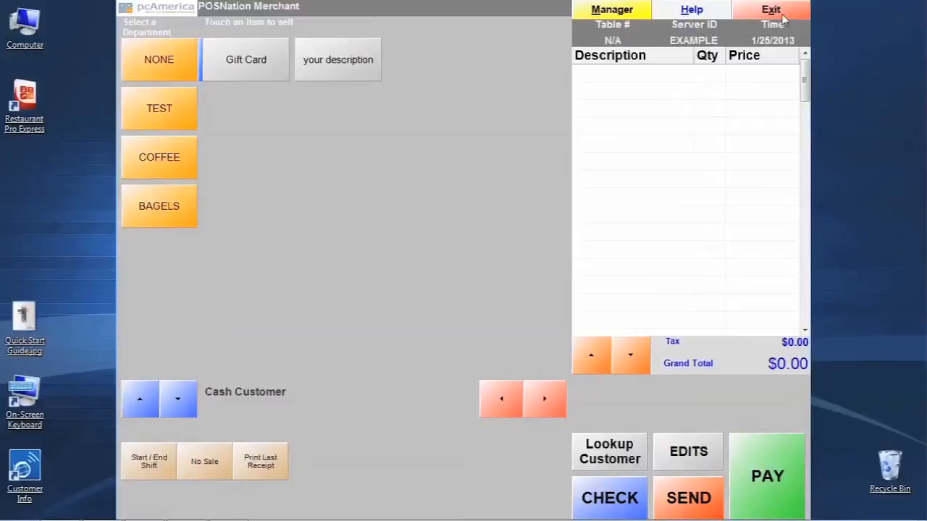
{"action": "left_click", "coordinate": [158, 158]}
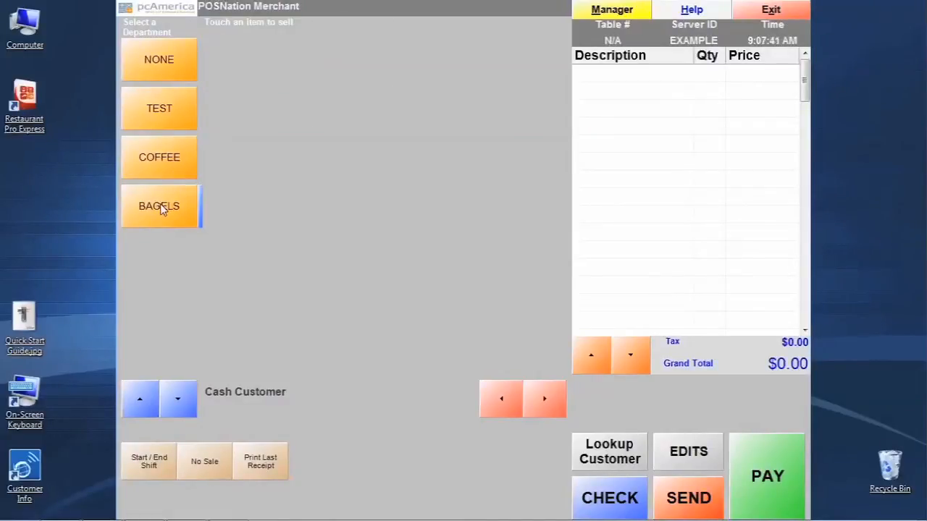
{"action": "left_click", "coordinate": [159, 157]}
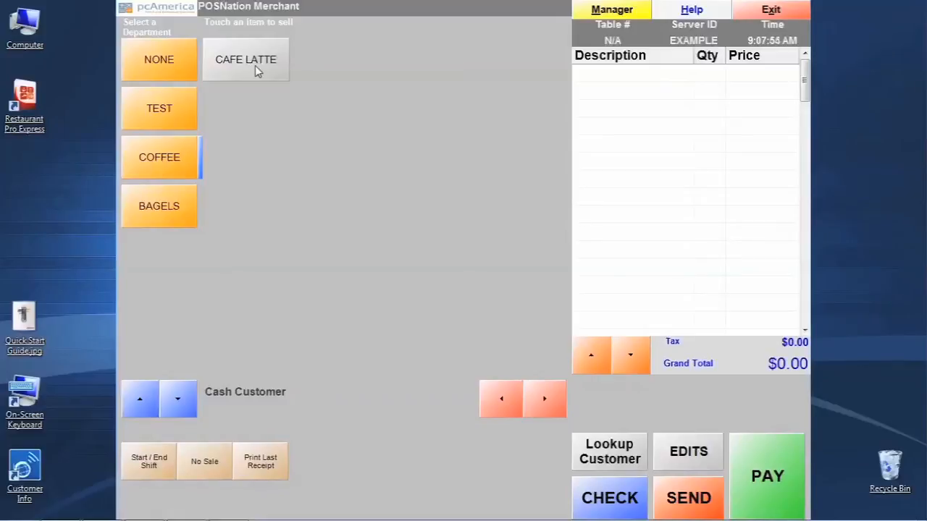
Step: Dismiss the shift warning and open a shift counting 5 pennies and 5 twenties ($100.05)
{"action": "left_click", "coordinate": [245, 60]}
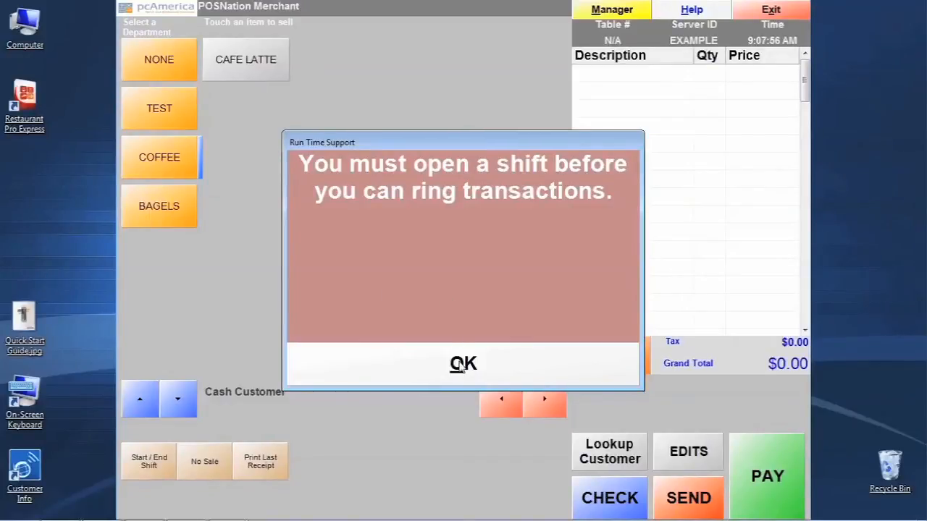
{"action": "left_click", "coordinate": [463, 363]}
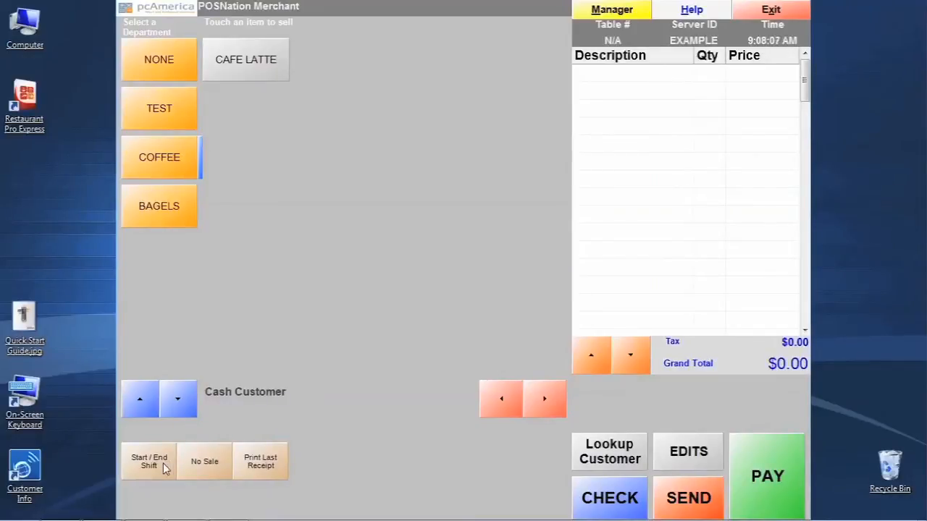
{"action": "left_click", "coordinate": [149, 462]}
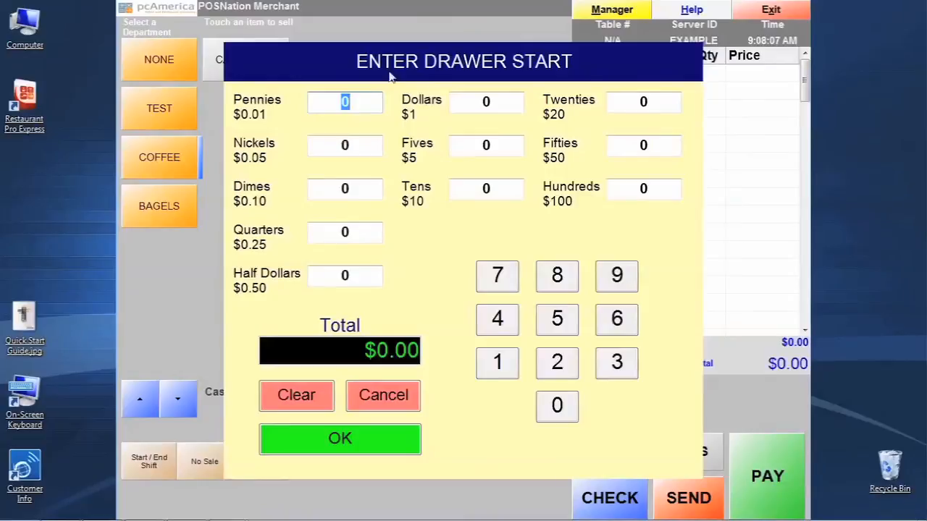
{"action": "mouse_move", "coordinate": [561, 72]}
{"action": "type", "text": "5"}
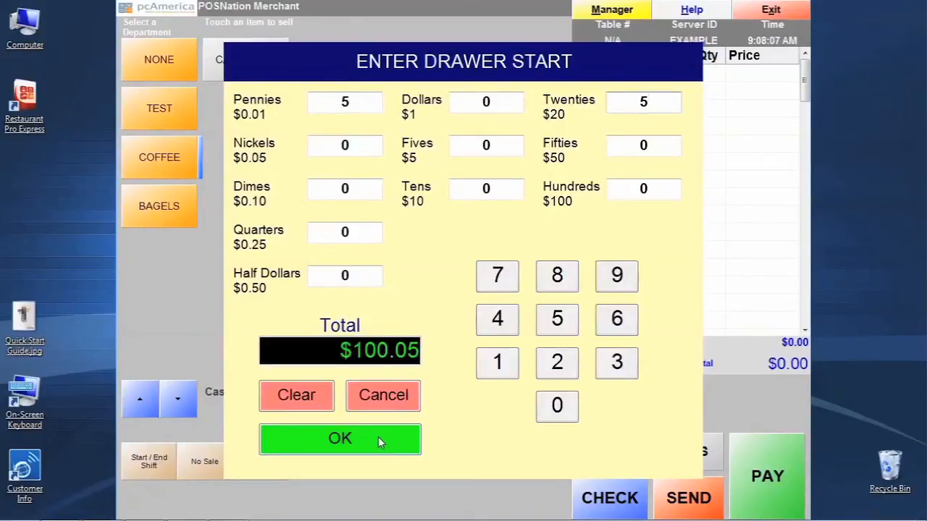
{"action": "left_click", "coordinate": [339, 438]}
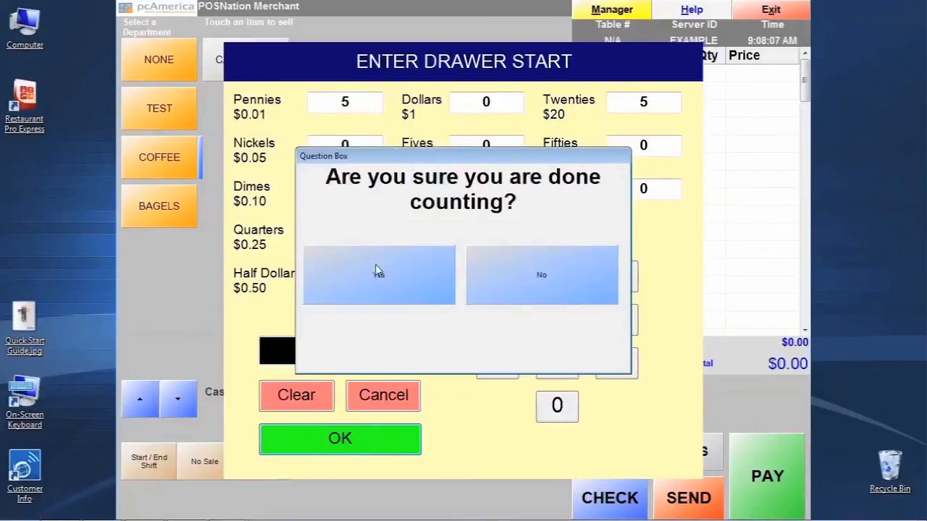
{"action": "left_click", "coordinate": [378, 276]}
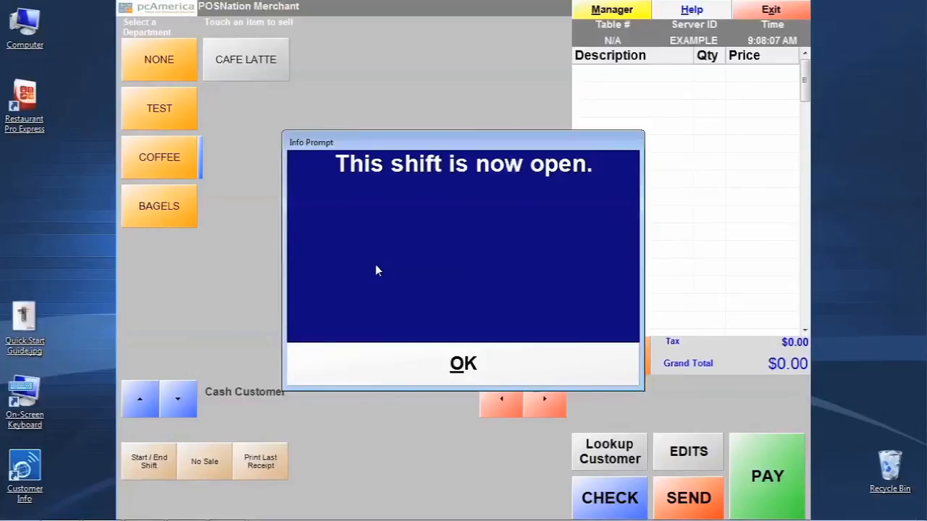
{"action": "left_click", "coordinate": [463, 363]}
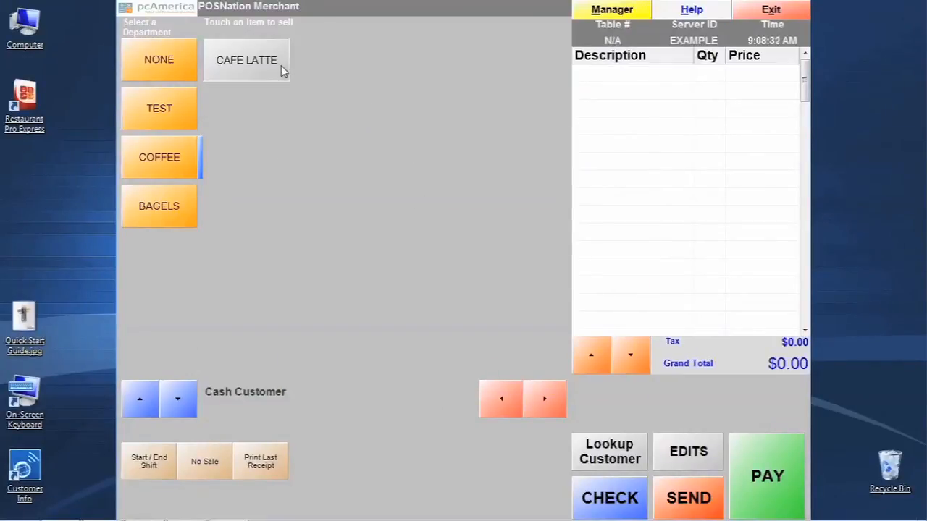
Step: Add one CAFE LATTE ($2.50) to the invoice and bring up the payment tender window
{"action": "left_click", "coordinate": [246, 60]}
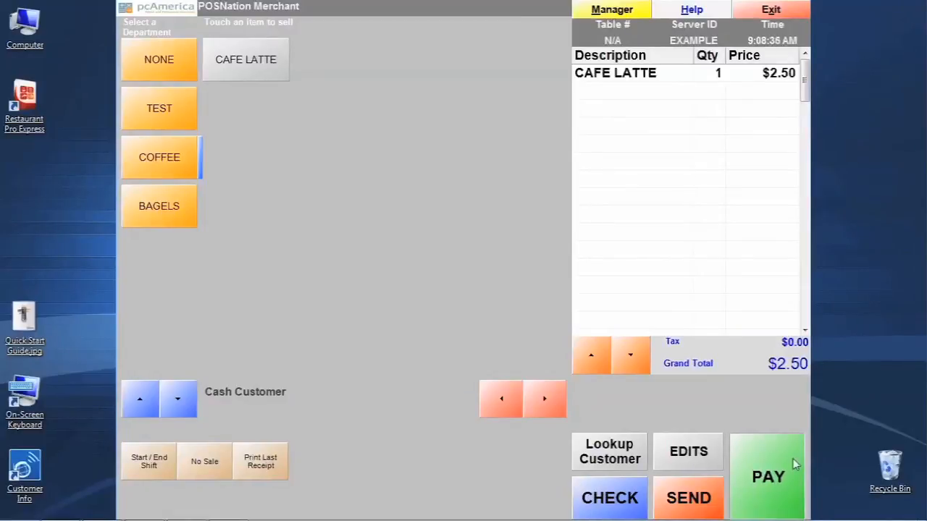
{"action": "left_click", "coordinate": [767, 476]}
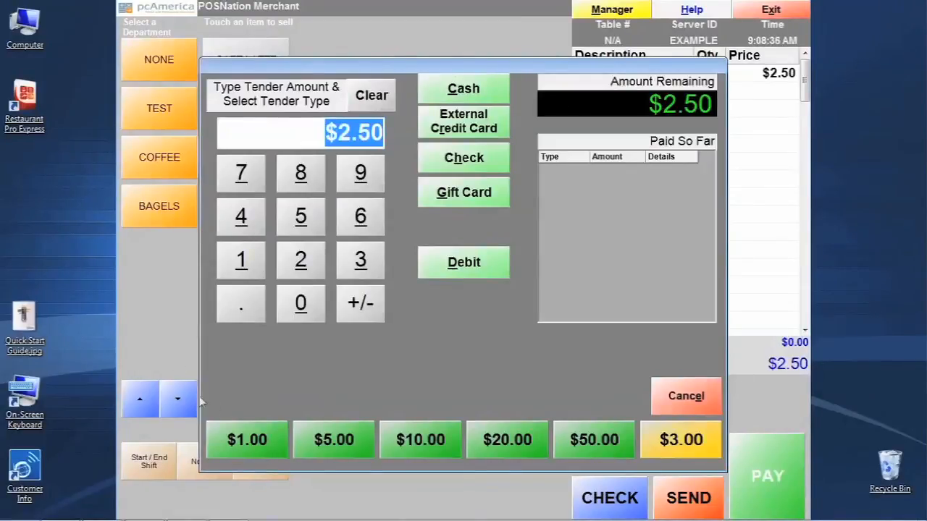
{"action": "mouse_move", "coordinate": [696, 418]}
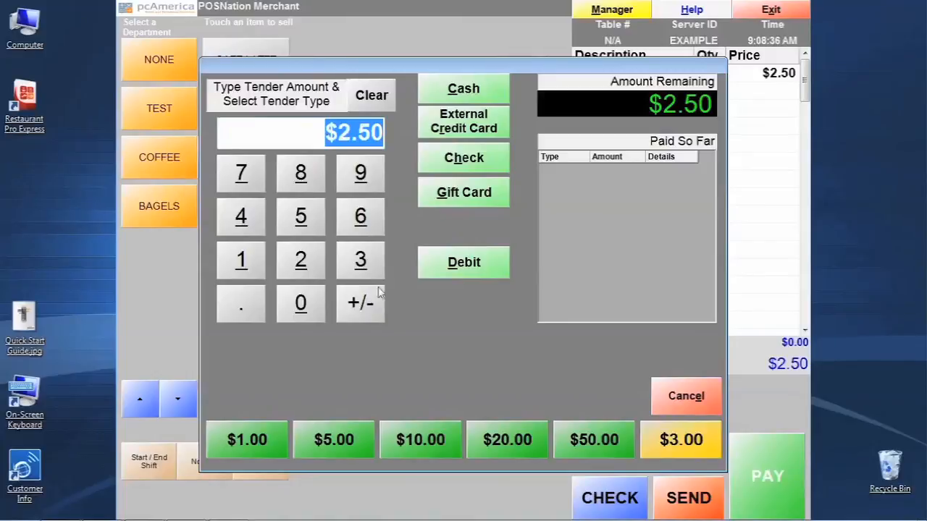
{"action": "mouse_move", "coordinate": [247, 252]}
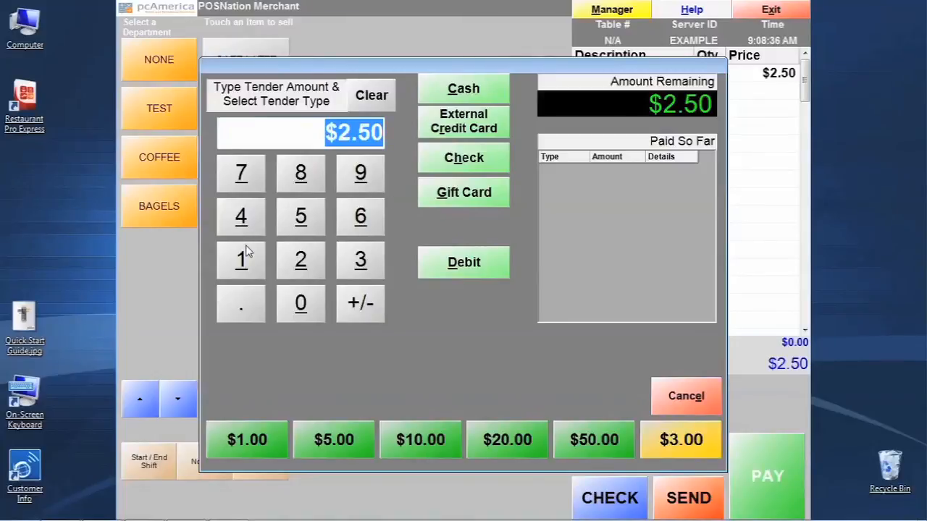